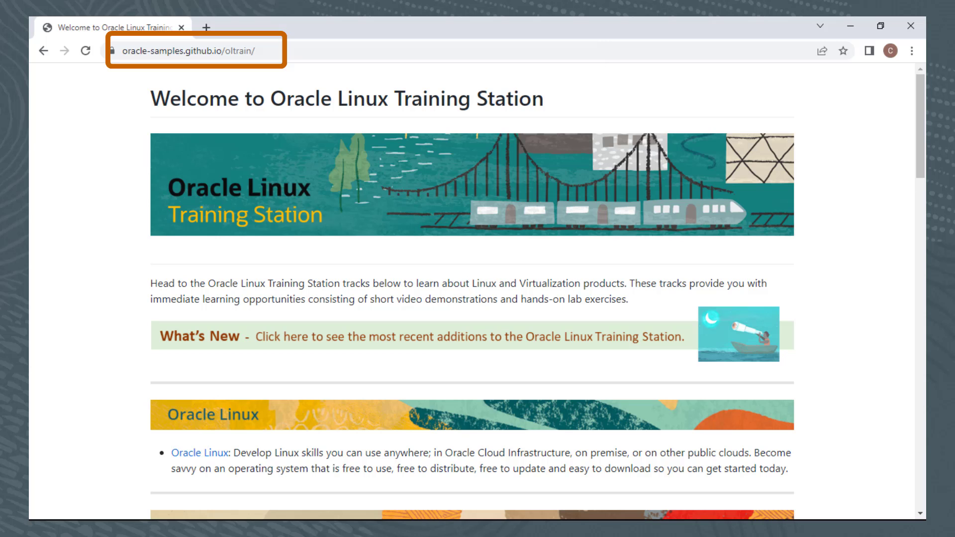
- Open the Oracle Linux track and search the page for 'podman'
scroll(down, 3)
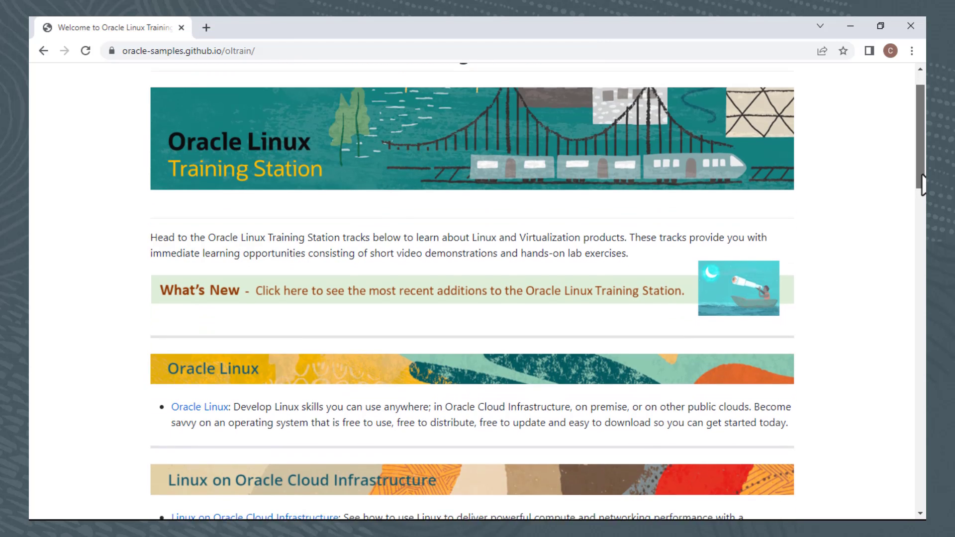
scroll(down, 3)
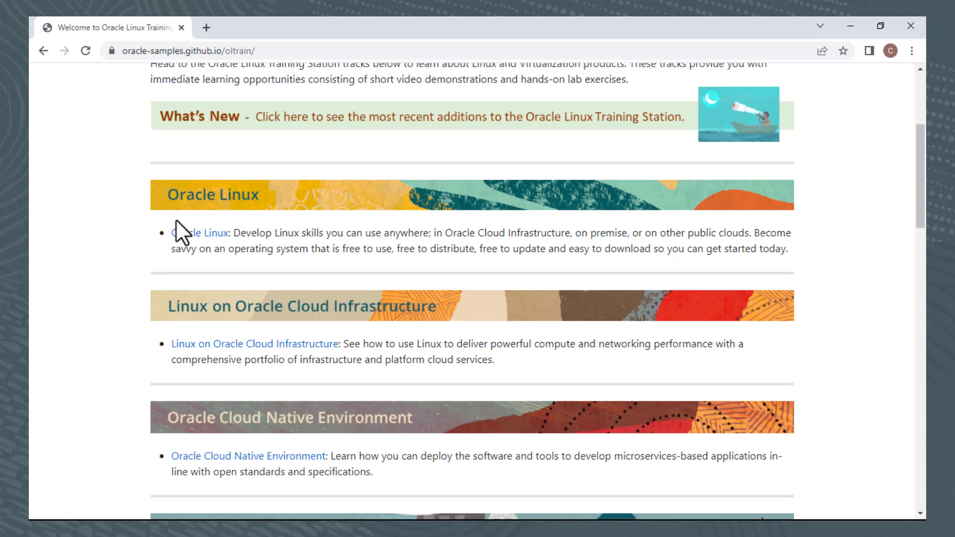
click(191, 233)
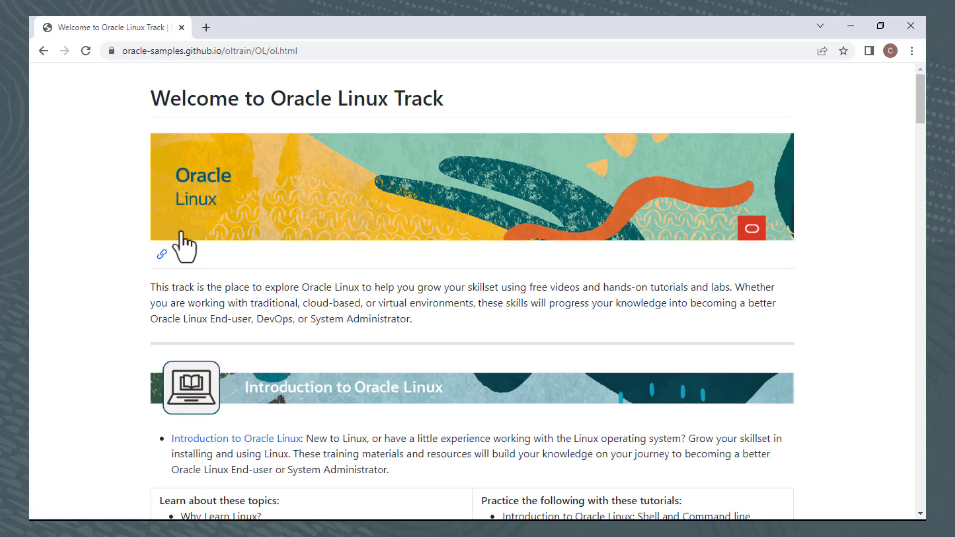
text(podman)
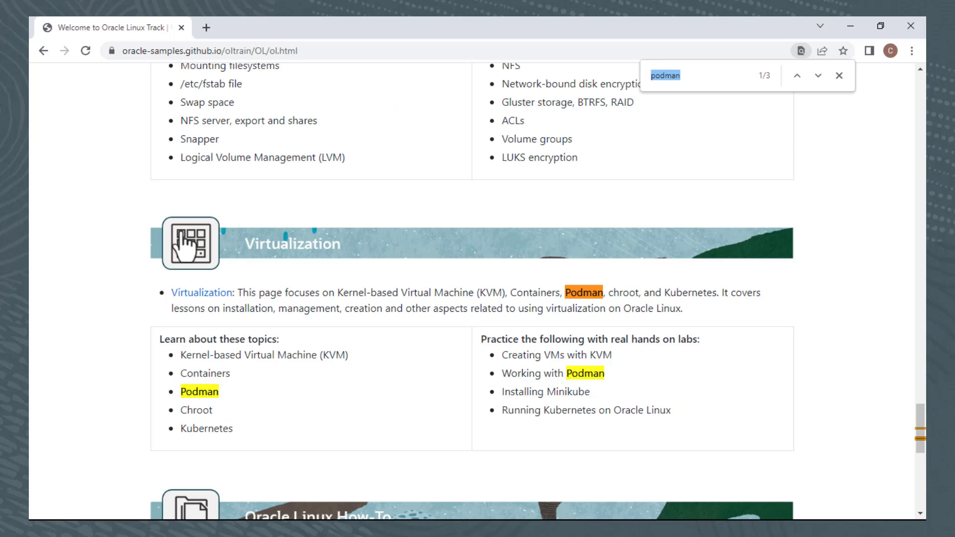
mouse_move(85, 266)
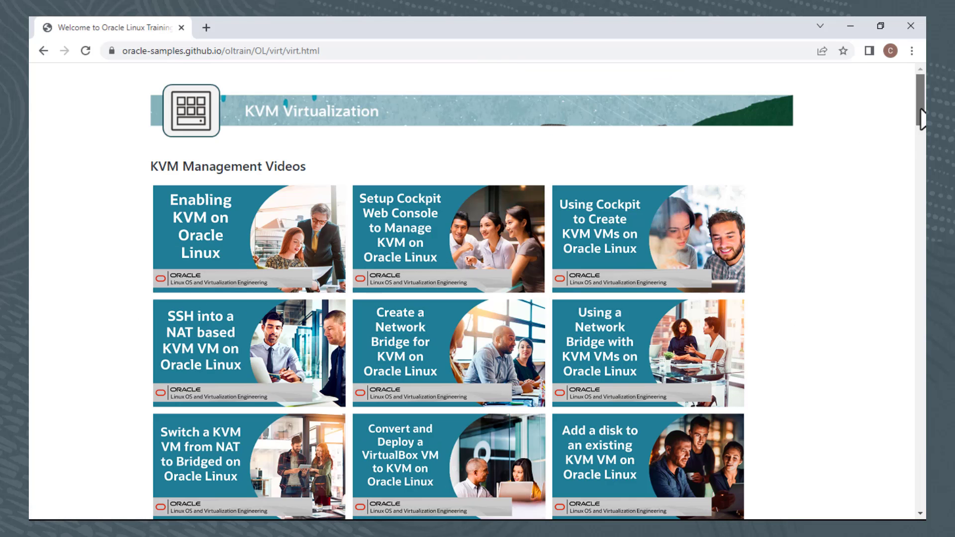
- Scroll the Virtualization page down to the Container Hands On Labs section
scroll(down, 3)
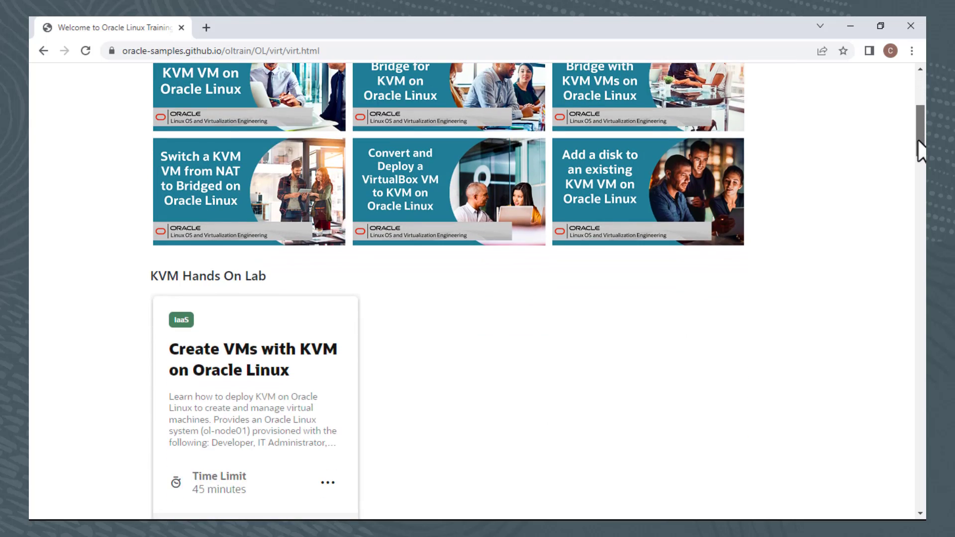
scroll(down, 3)
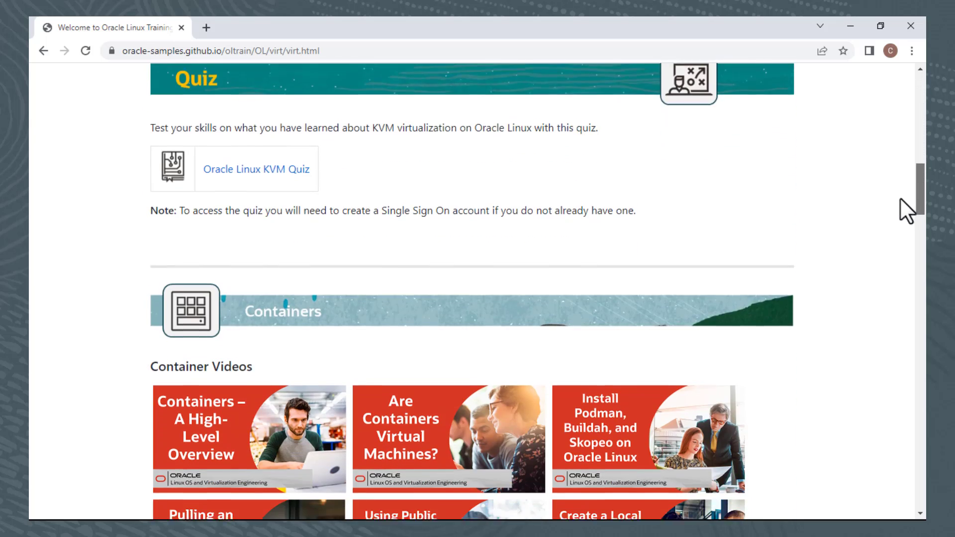
scroll(down, 3)
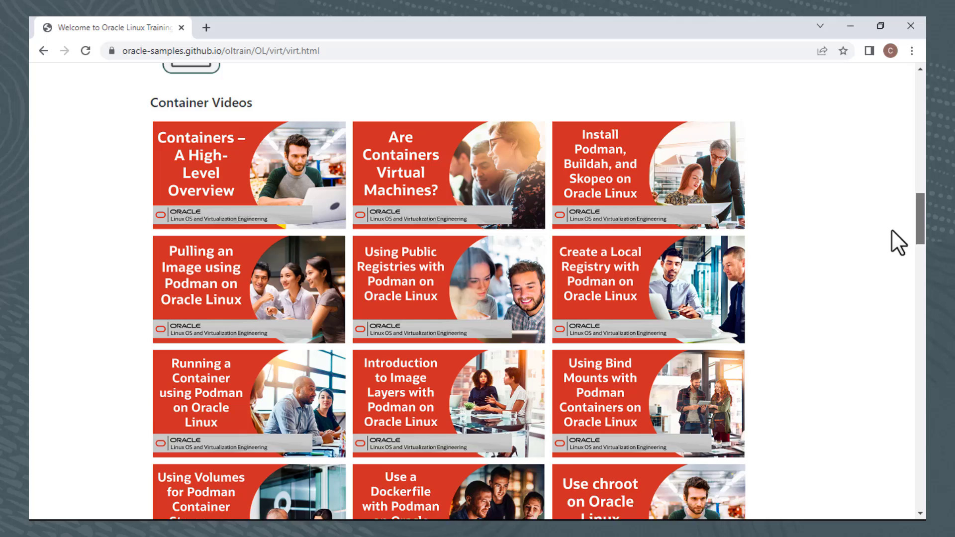
scroll(down, 3)
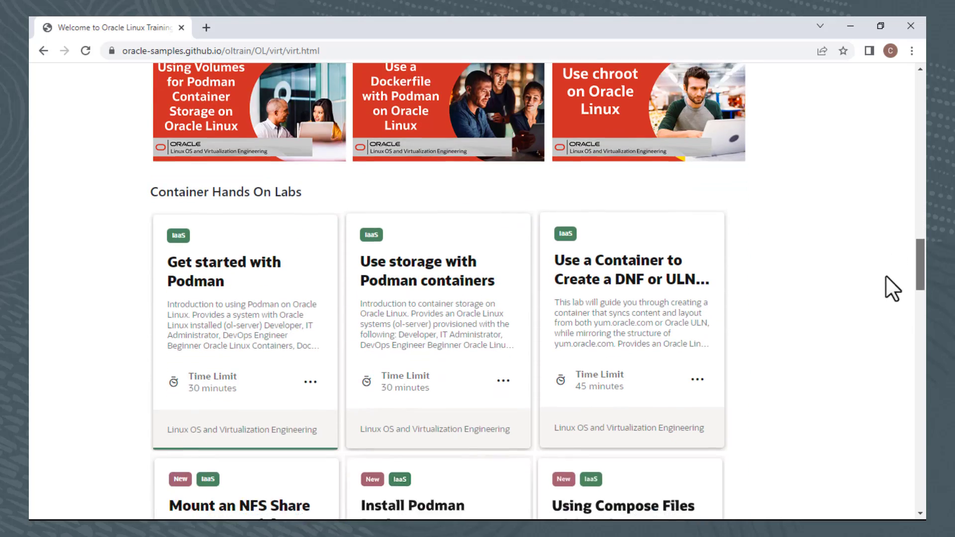
scroll(down, 3)
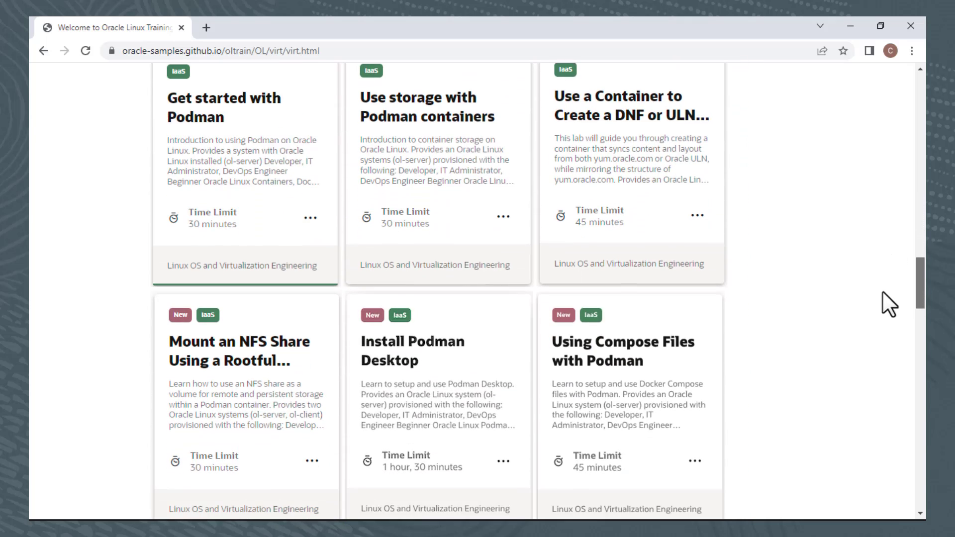
scroll(down, 3)
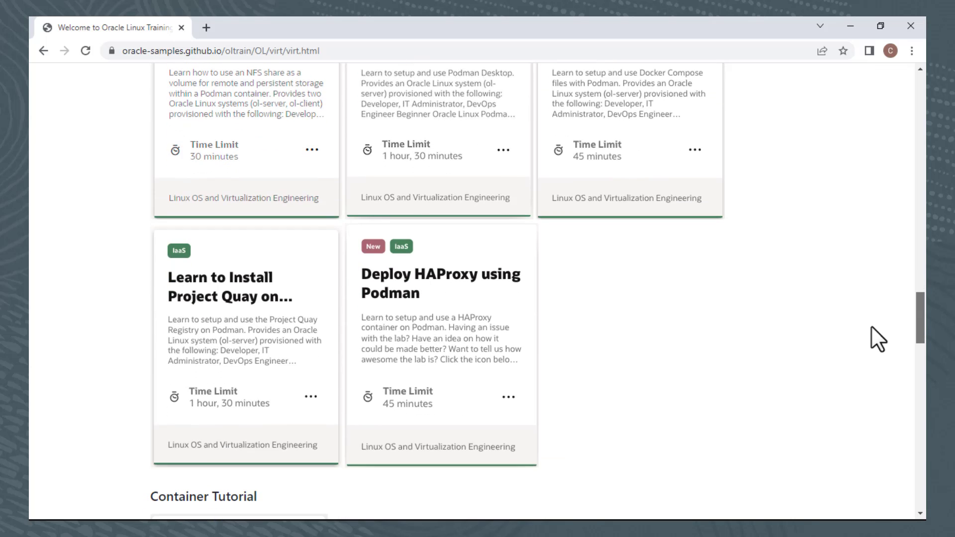
scroll(down, 3)
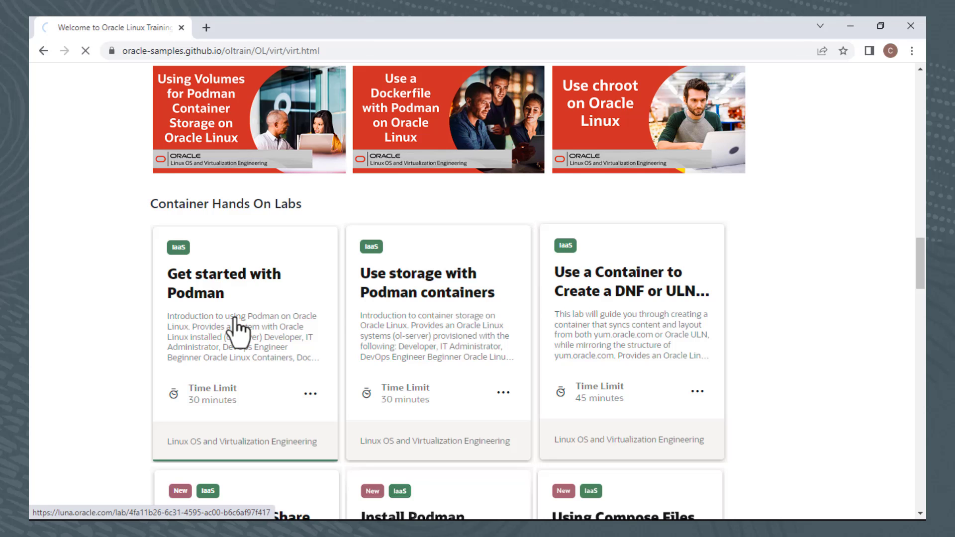
- Follow the Get started with Podman lab into Luna and browse the catalogue's lab cards
click(223, 283)
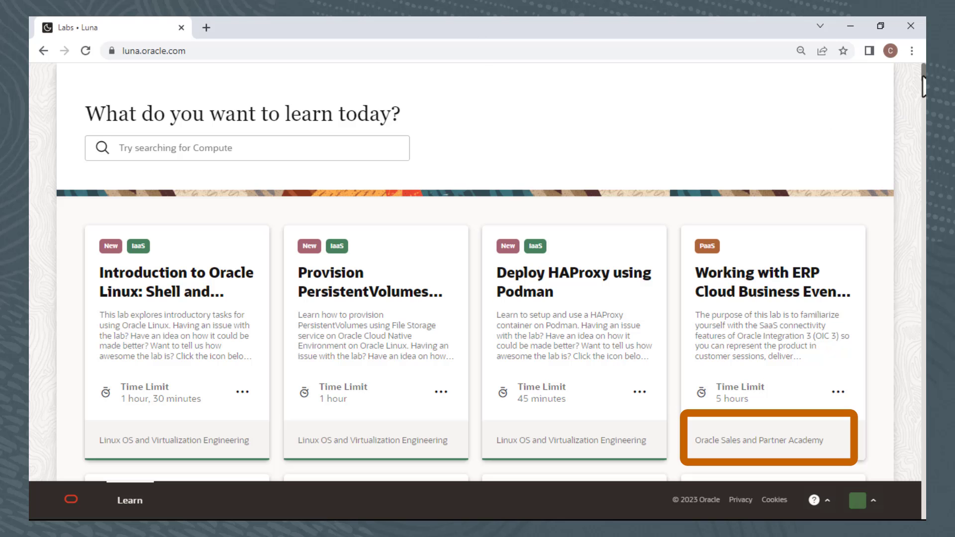
scroll(down, 3)
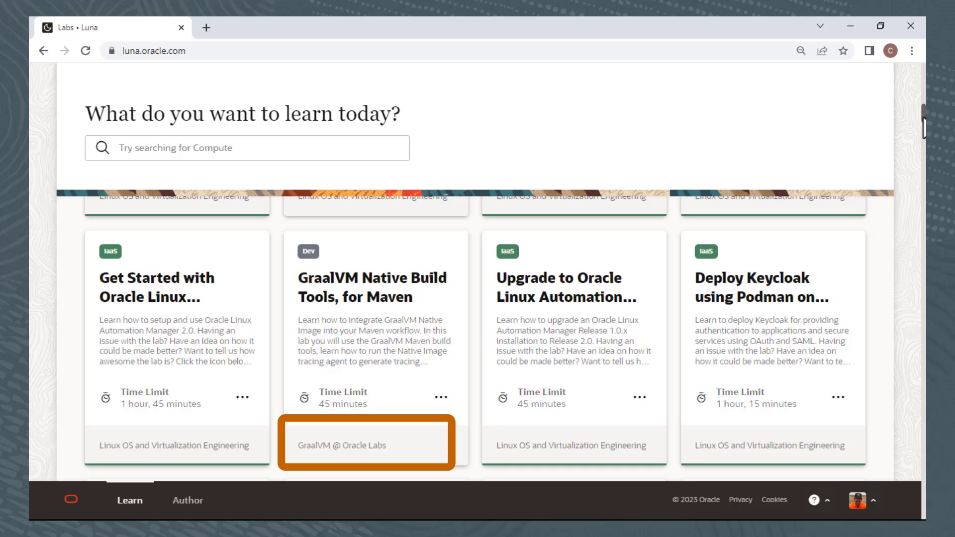
scroll(down, 3)
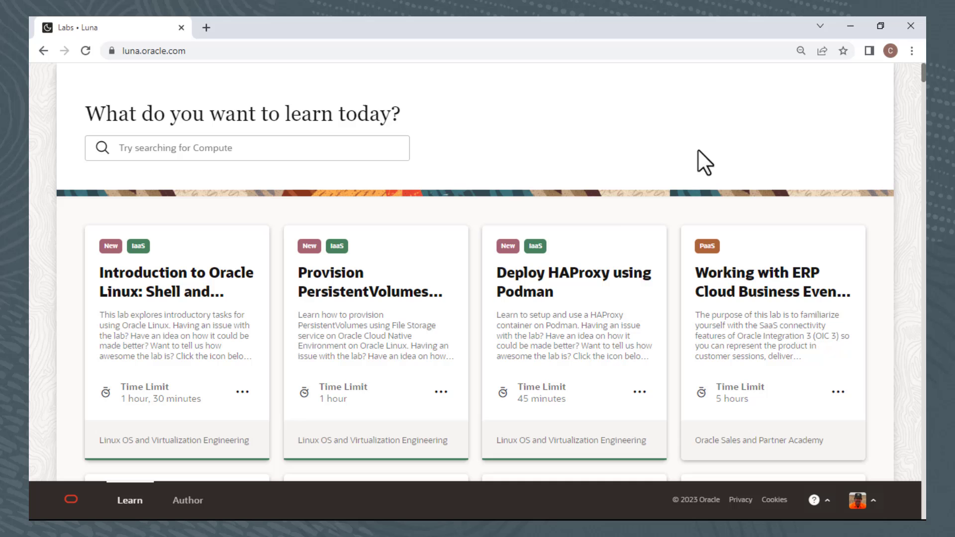
- Filter to Linux OS and Virtualization Engineering labs, then open the external load balancer lab
click(375, 282)
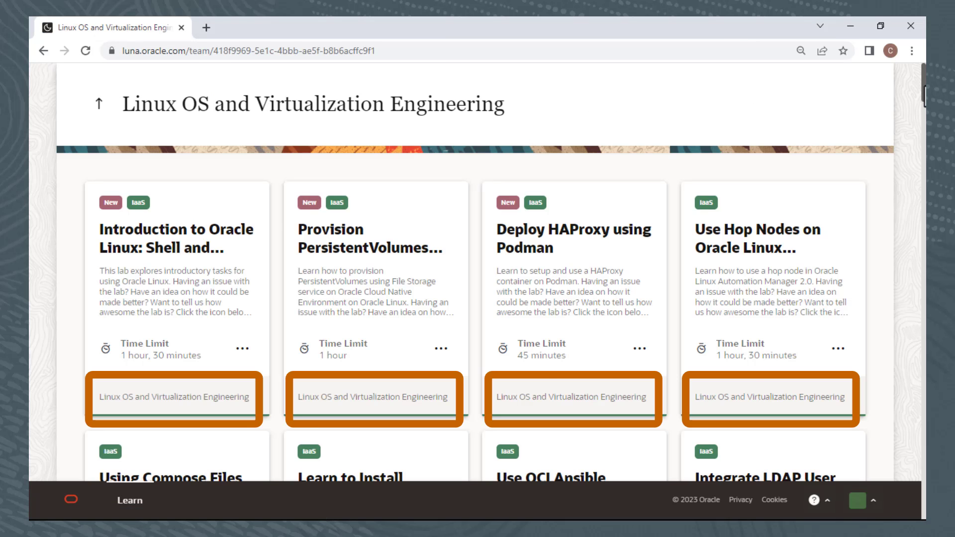
scroll(down, 3)
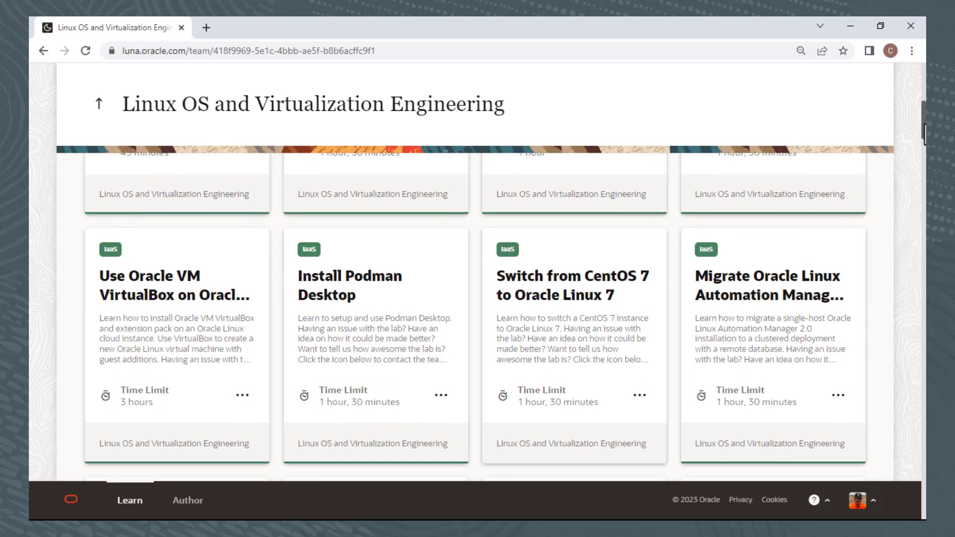
scroll(down, 3)
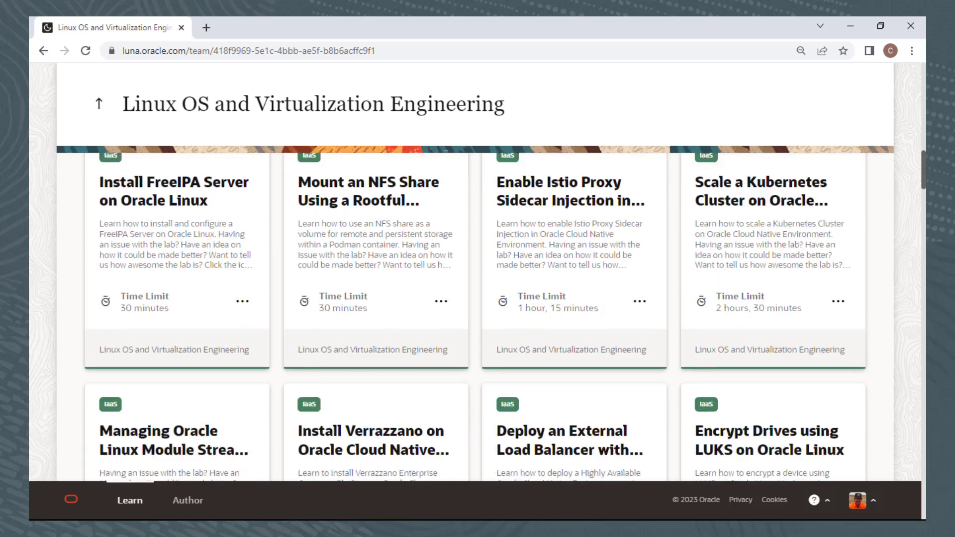
scroll(down, 3)
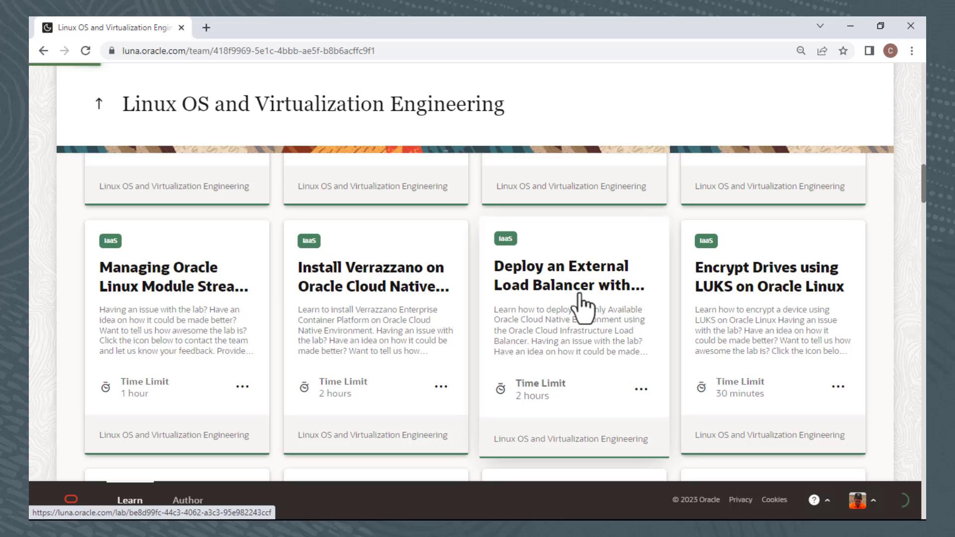
click(573, 278)
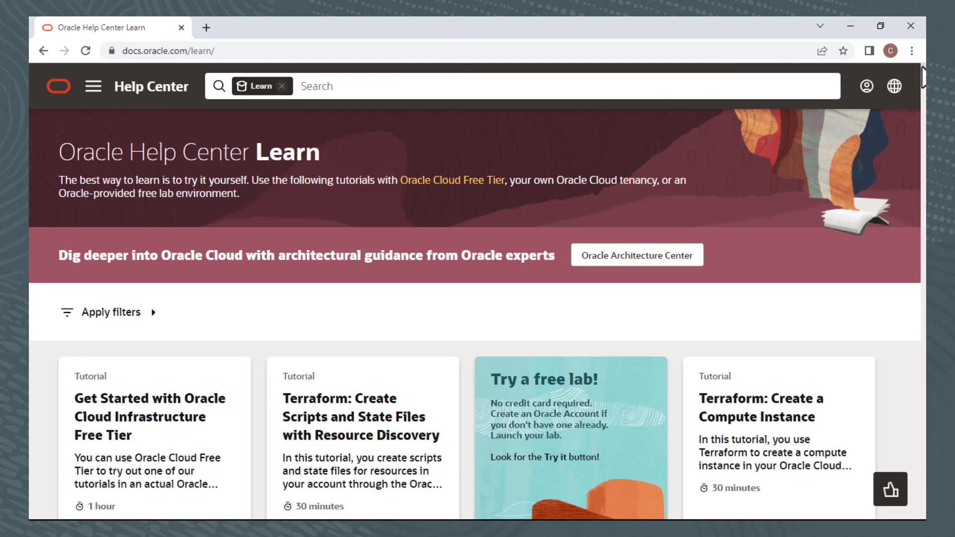
- Scroll the Help Center Learn page and open the Provision PersistentVolumes Using File Storage Service tutorial
scroll(down, 3)
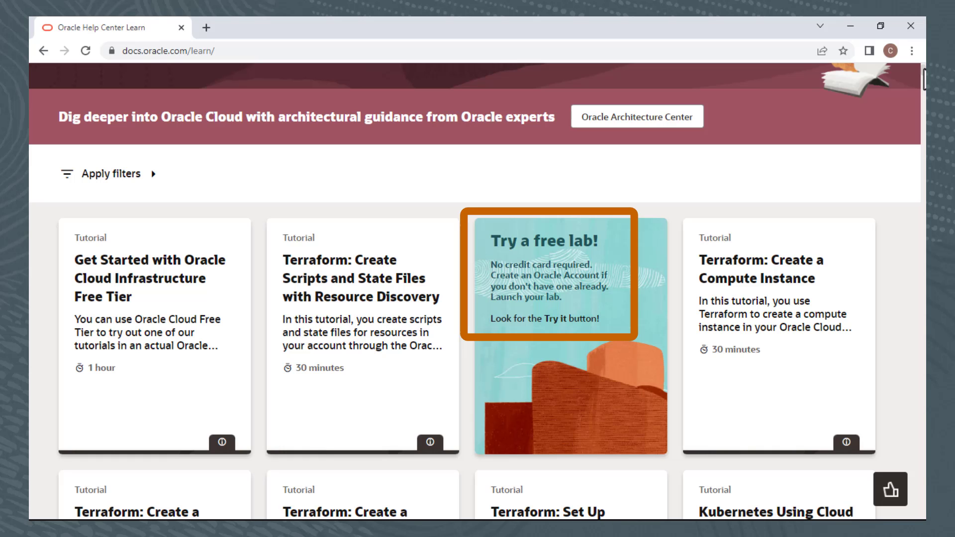
scroll(down, 3)
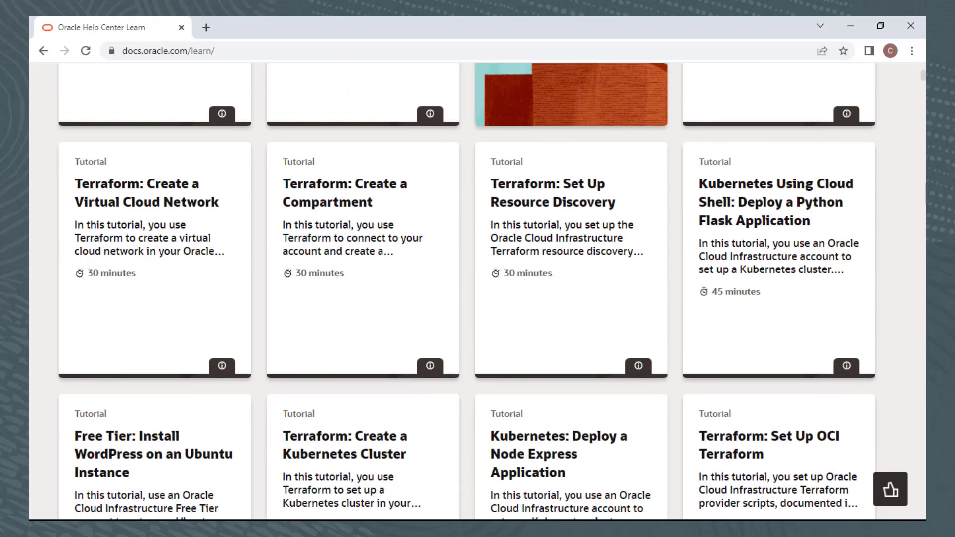
scroll(down, 3)
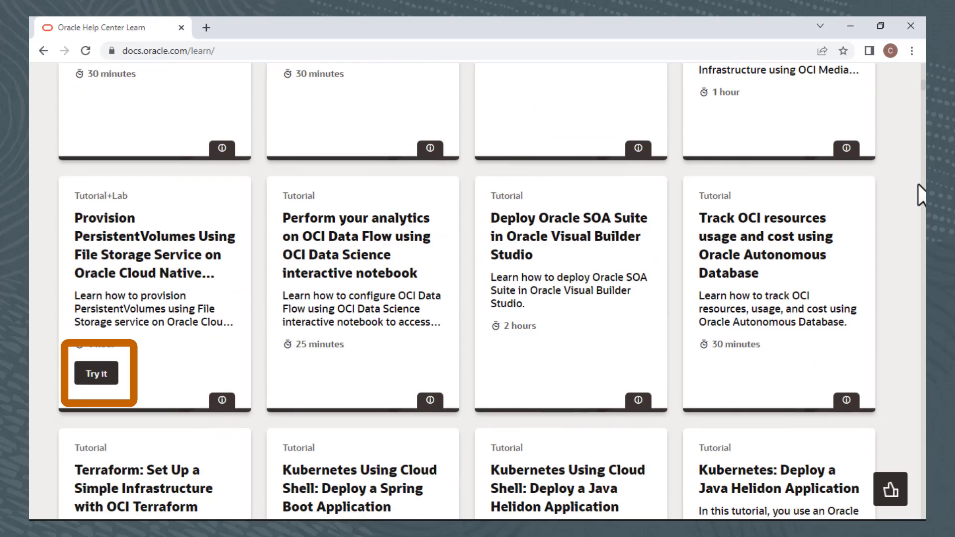
mouse_move(161, 262)
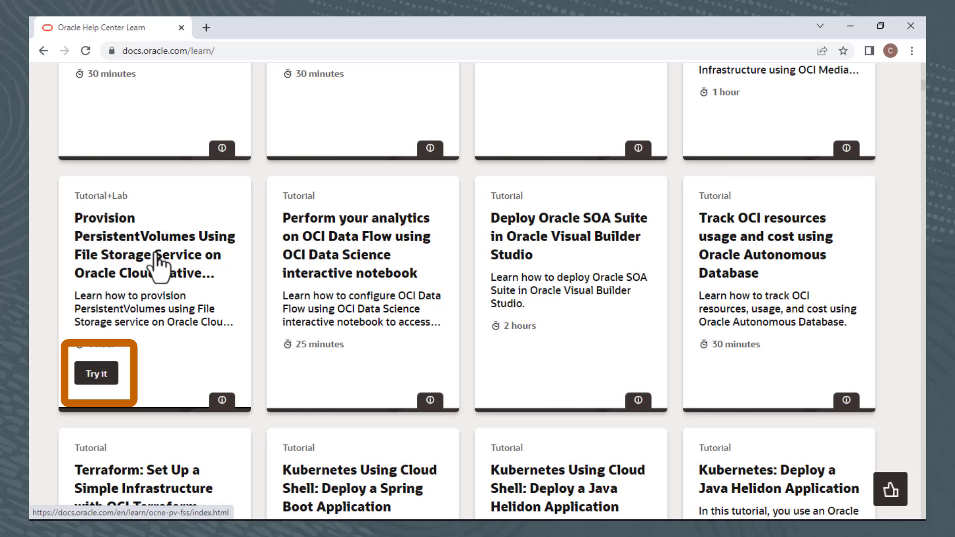
click(96, 372)
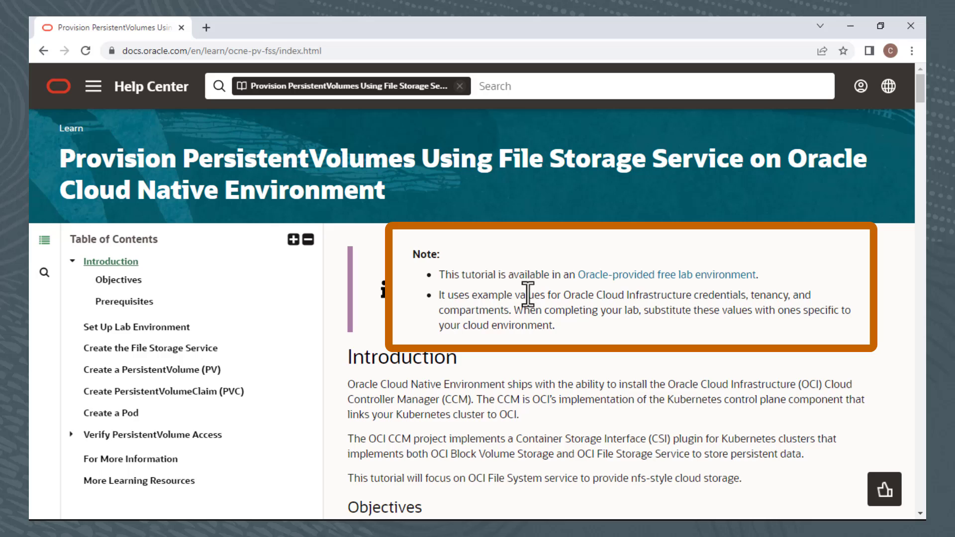
click(665, 274)
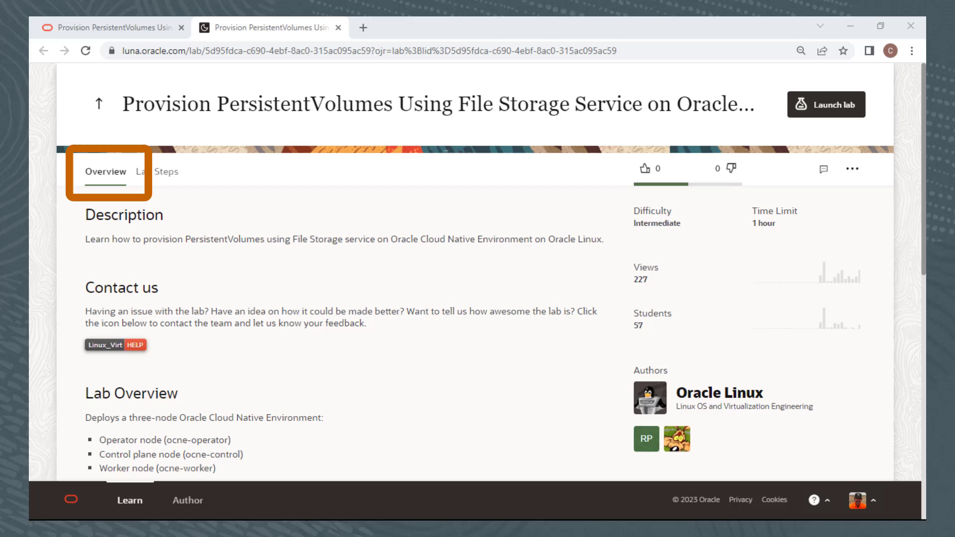
scroll(down, 3)
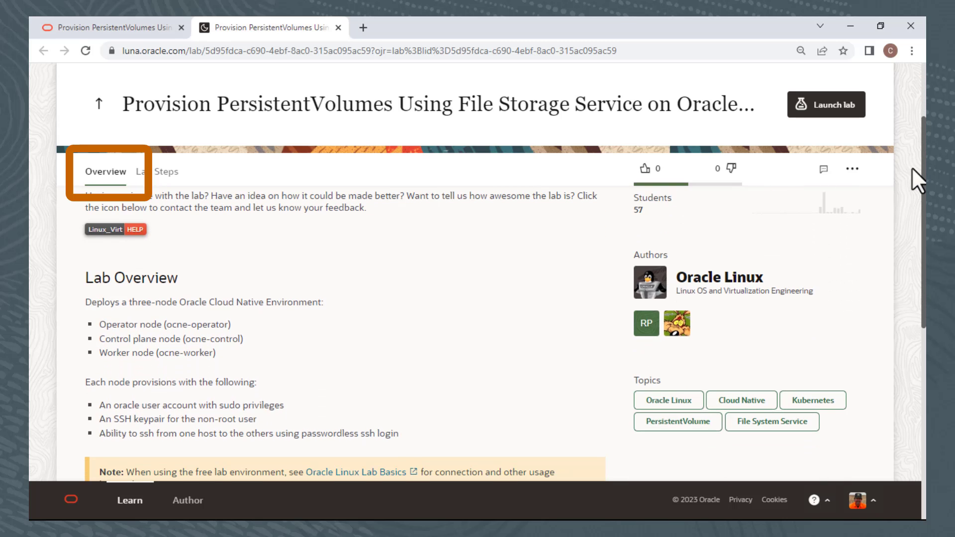
scroll(down, 3)
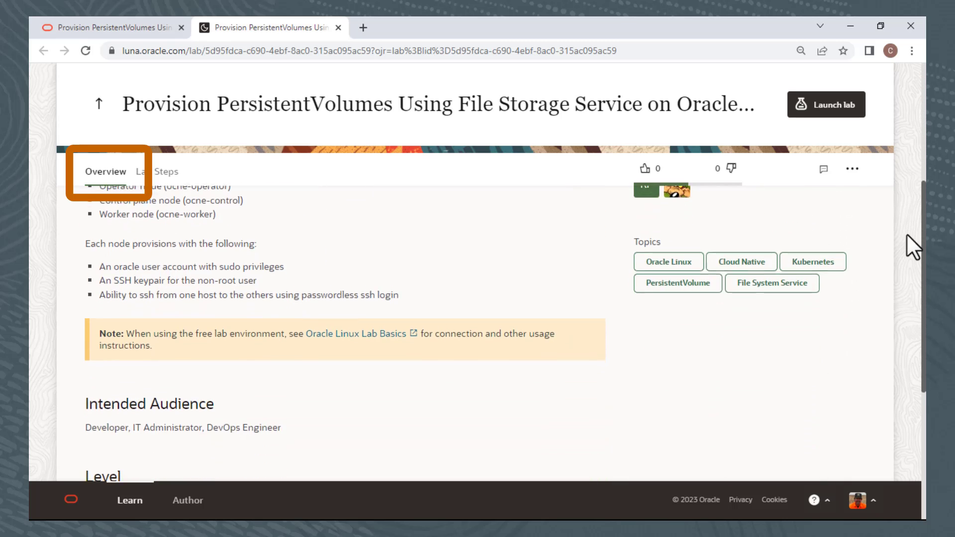
scroll(down, 3)
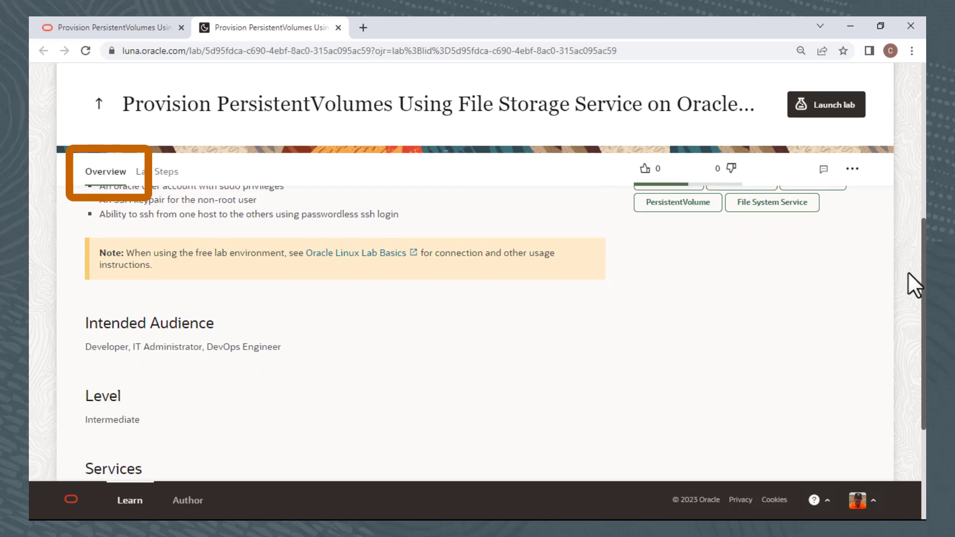
scroll(down, 3)
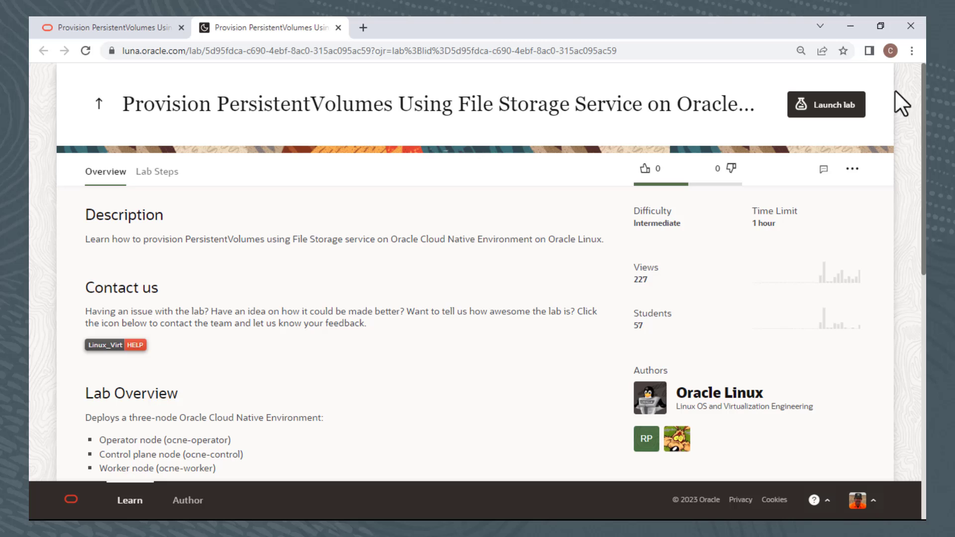
click(822, 169)
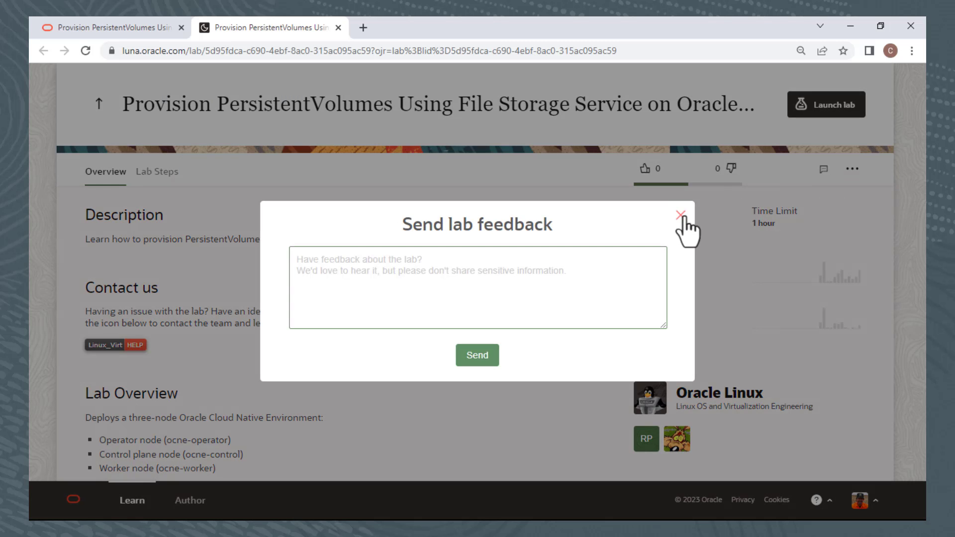
click(681, 215)
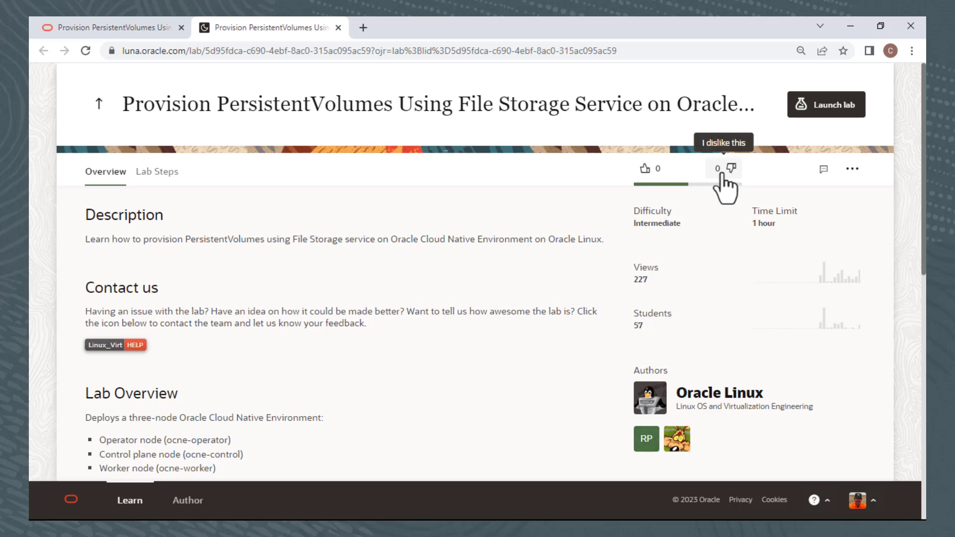
mouse_move(201, 247)
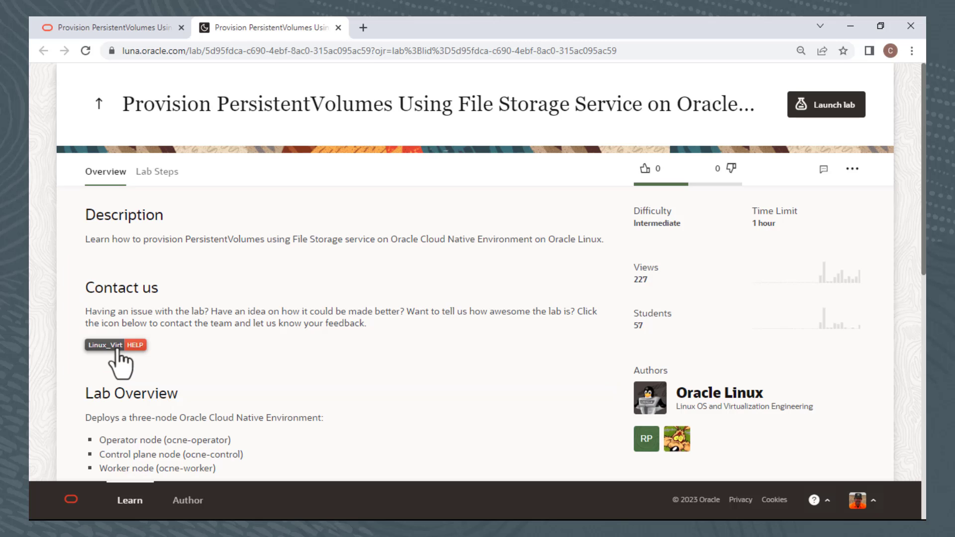
click(135, 344)
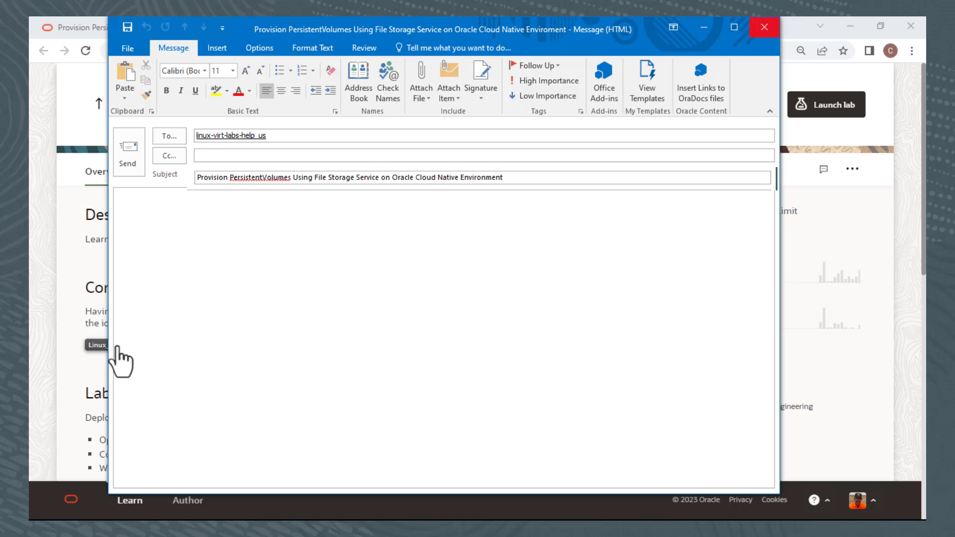
click(122, 204)
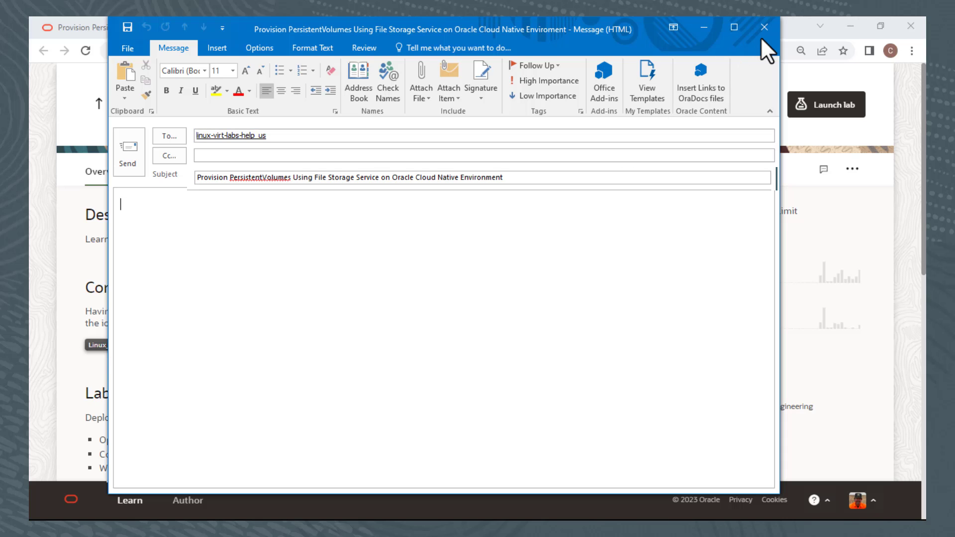
click(763, 27)
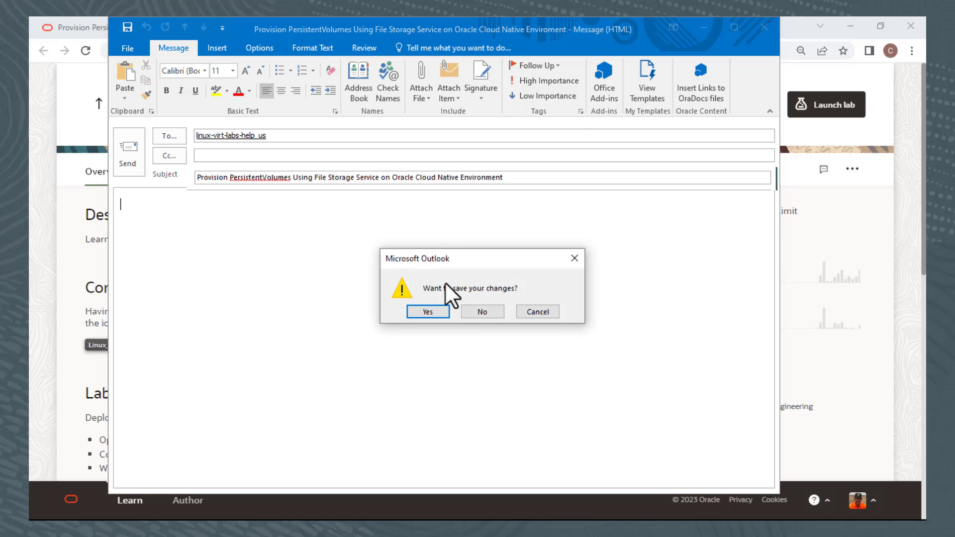
click(481, 311)
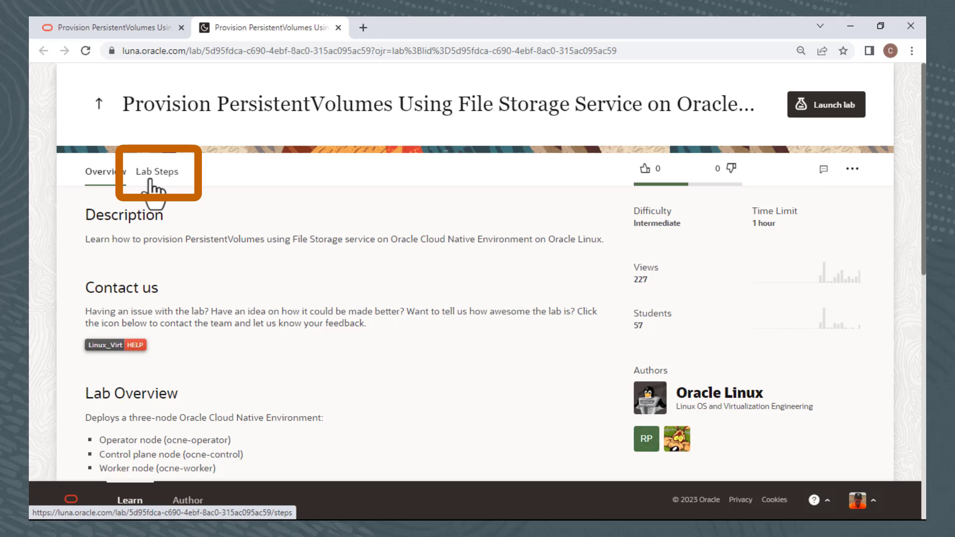
- Switch to Lab Steps and scroll to the Create the File Storage Service section
click(157, 171)
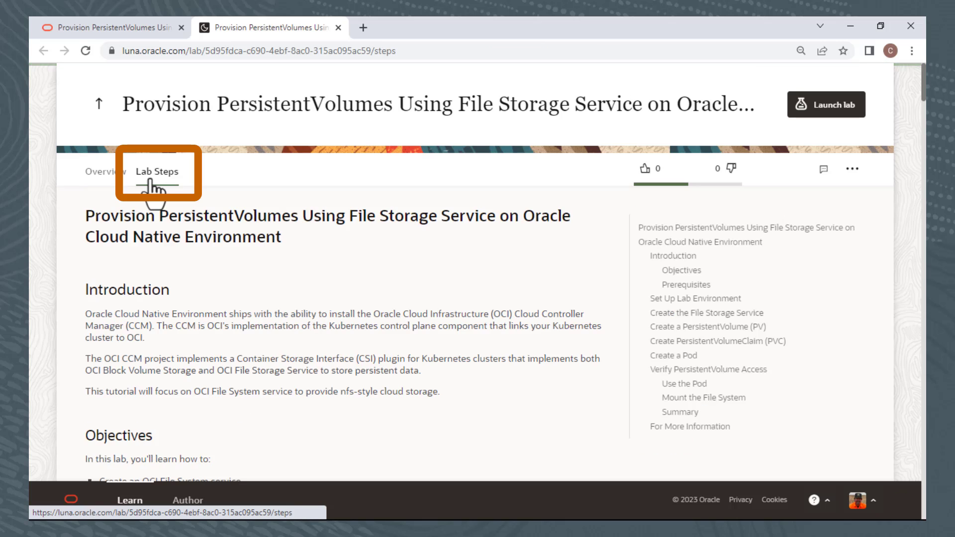
mouse_move(791, 222)
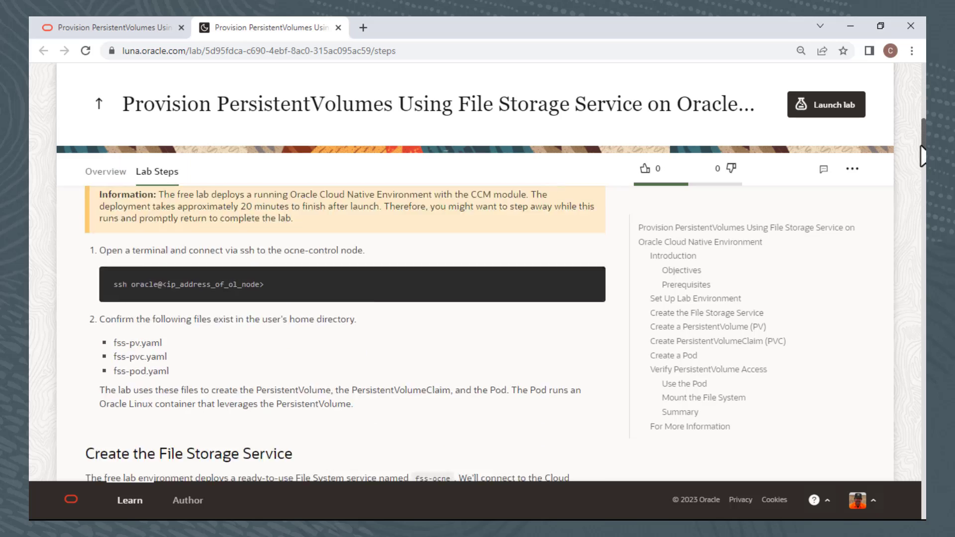
scroll(down, 3)
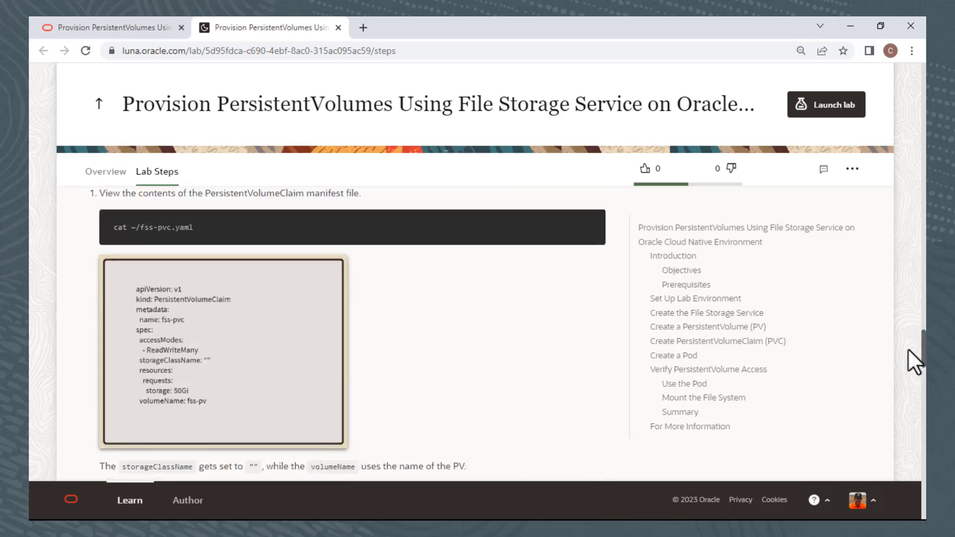
scroll(down, 3)
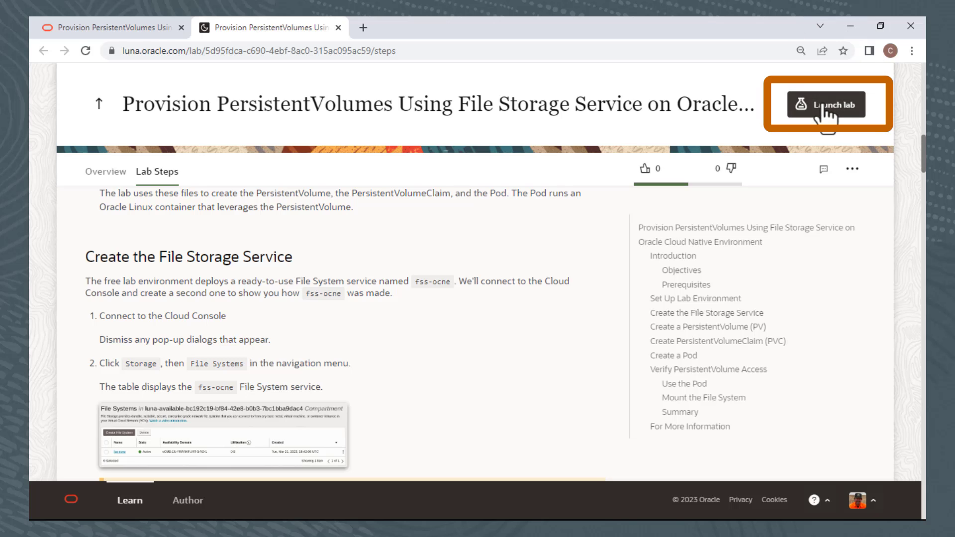
- Launch the lab desktop and advance the instructions to Set Up Lab Environment
click(824, 105)
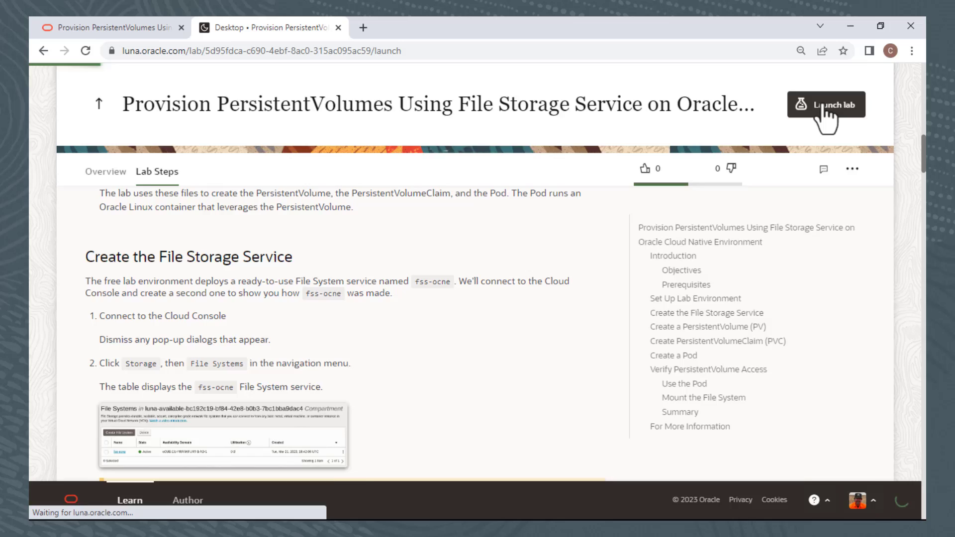
click(825, 104)
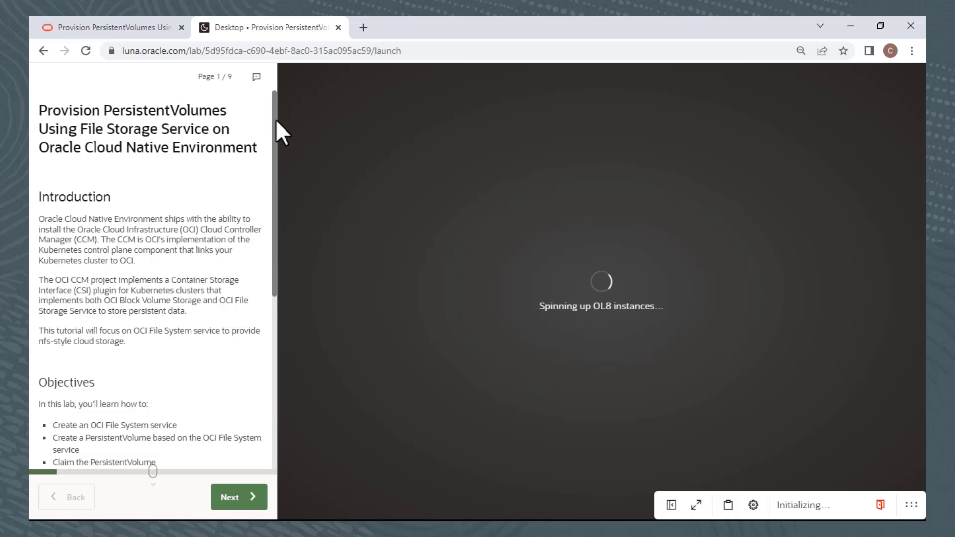
scroll(down, 3)
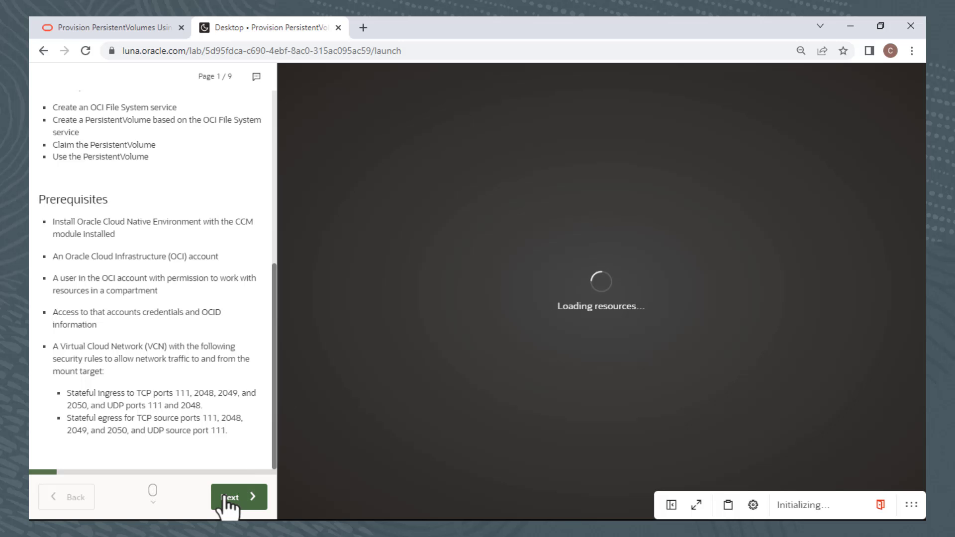
click(238, 496)
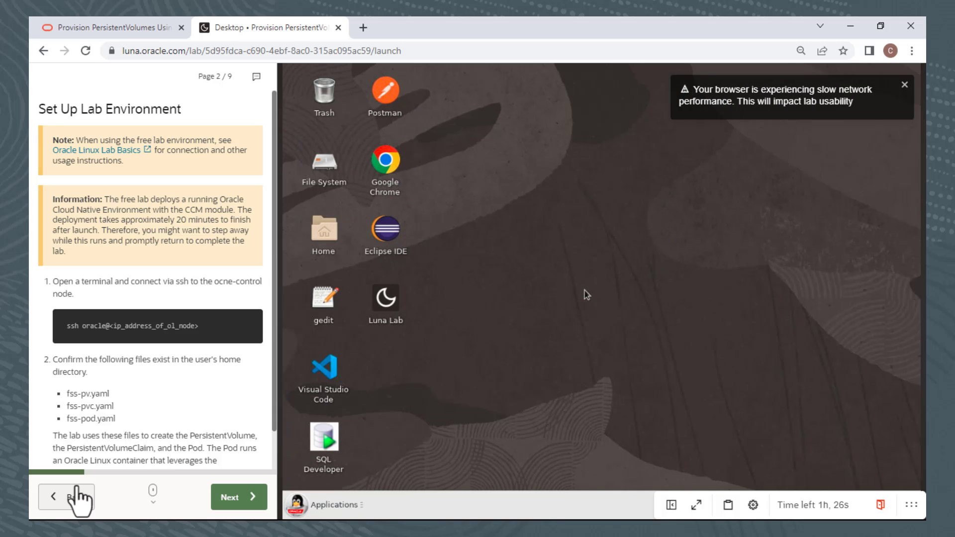
click(386, 303)
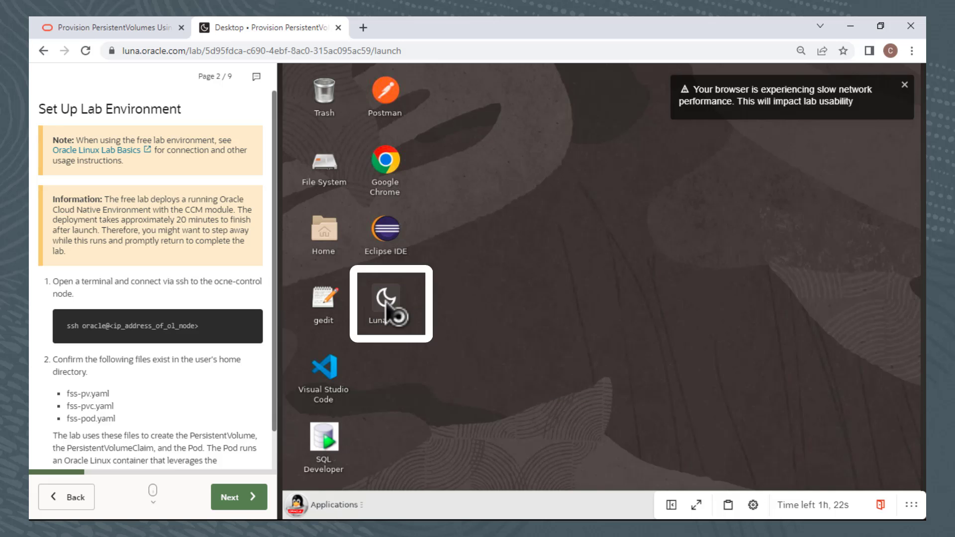
- Open the Luna Lab desktop icon to see quick links, credentials and provisioned resources
double_click(387, 298)
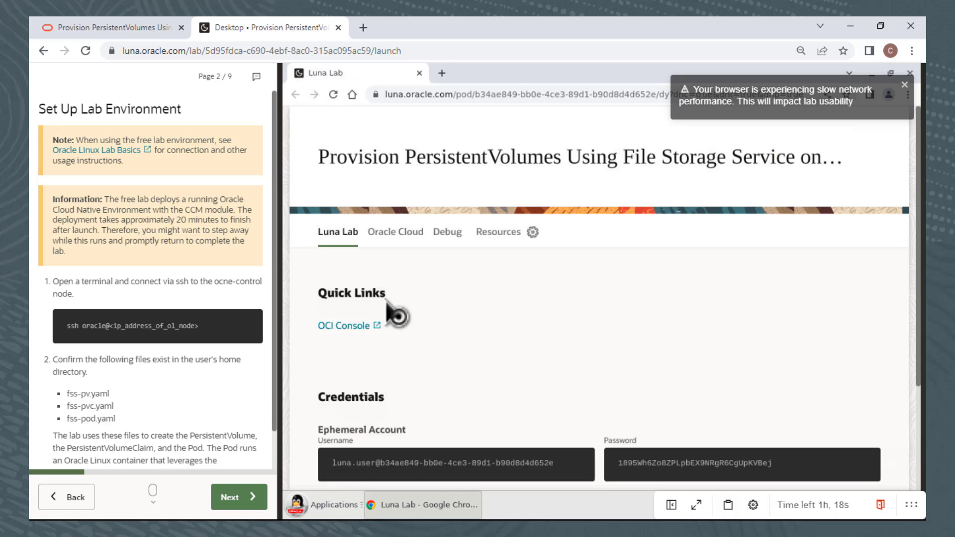
click(506, 233)
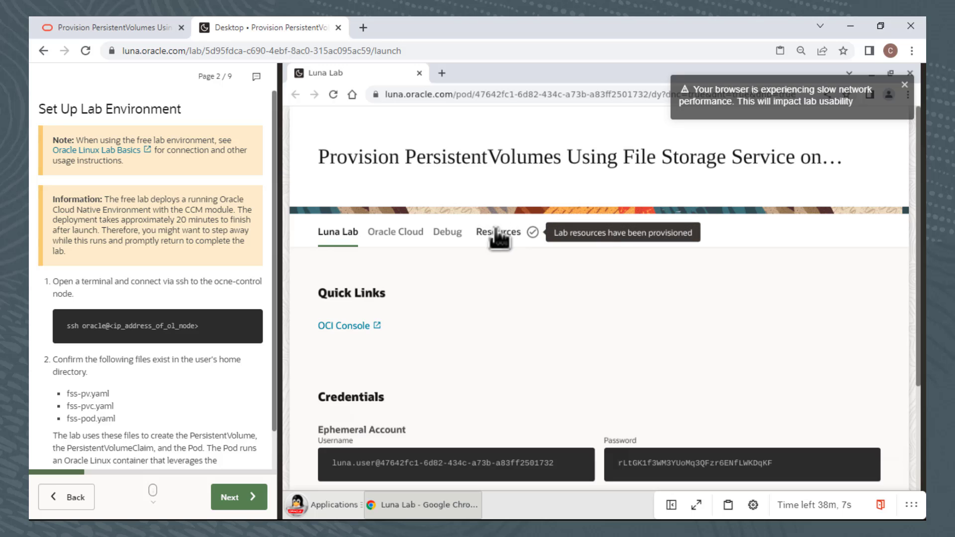
- View the Resources tab listing ocne-control, ocne-operator and ocne-worker VM addresses
click(498, 232)
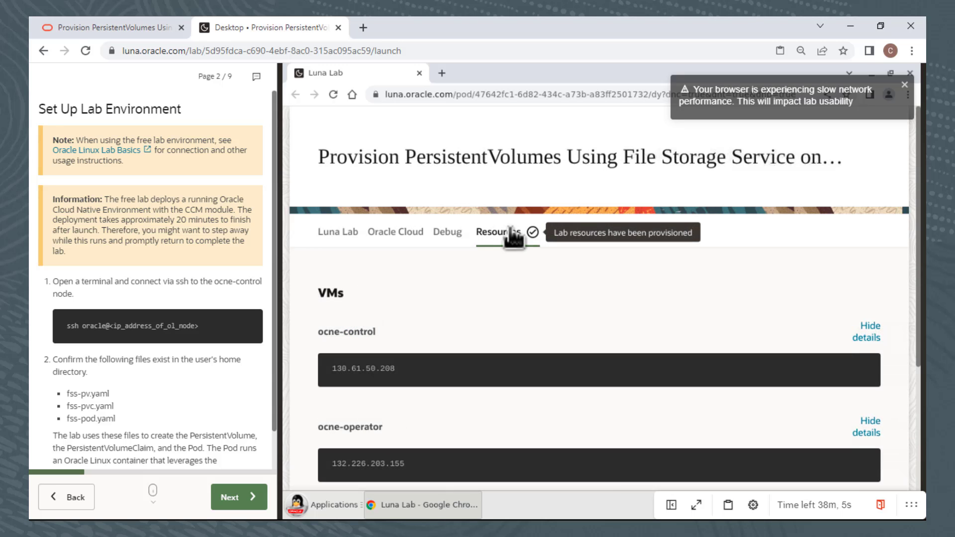
mouse_move(880, 246)
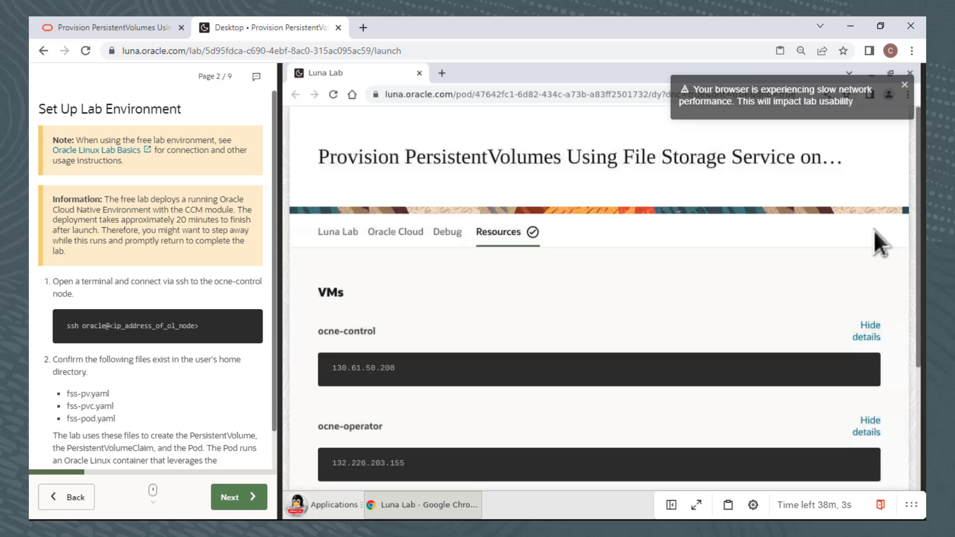
scroll(down, 3)
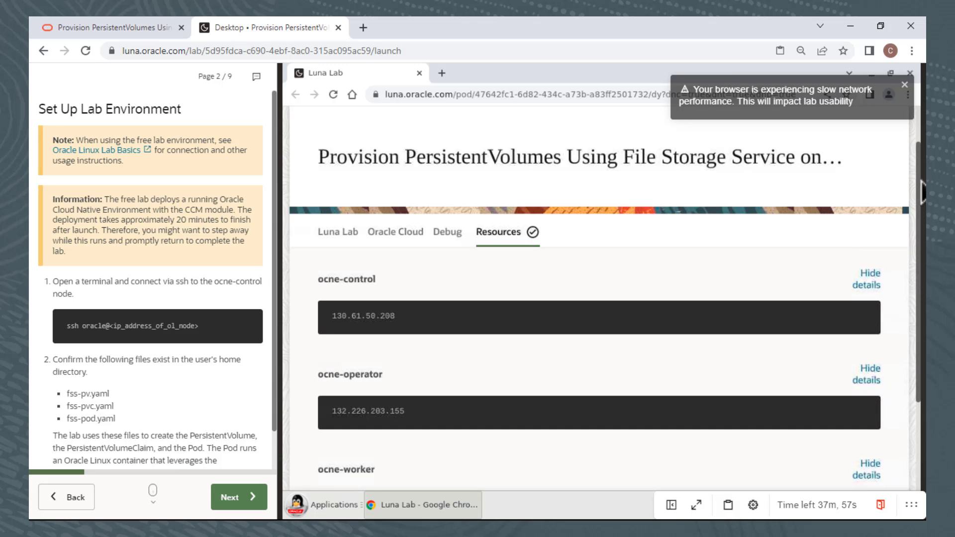
scroll(down, 3)
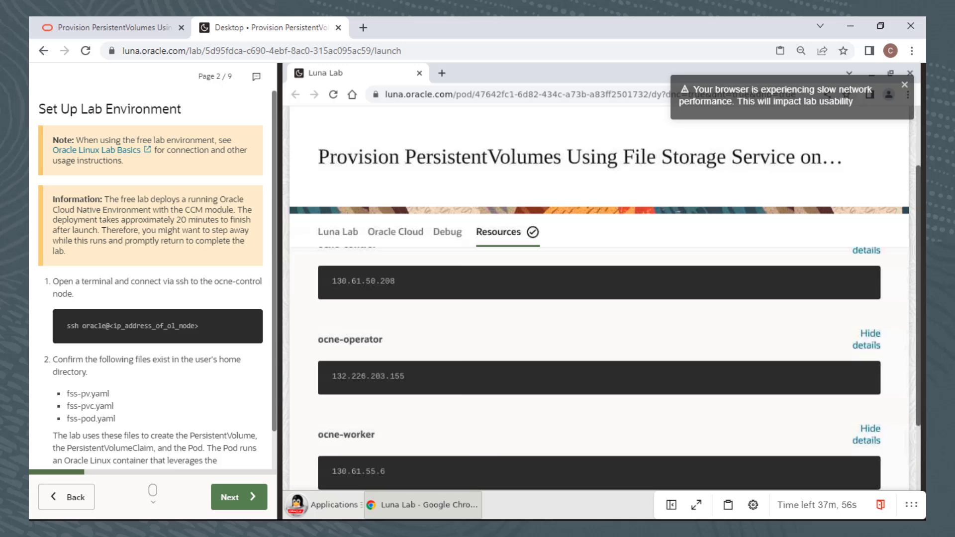
scroll(down, 3)
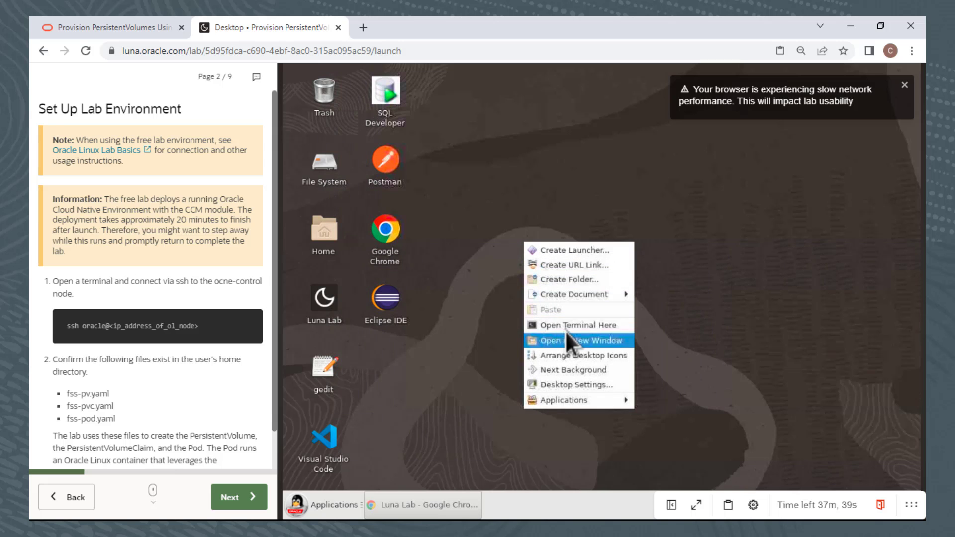
- Open a terminal and paste the ssh oracle@<ip_address_of_ol_node> command into it
click(575, 325)
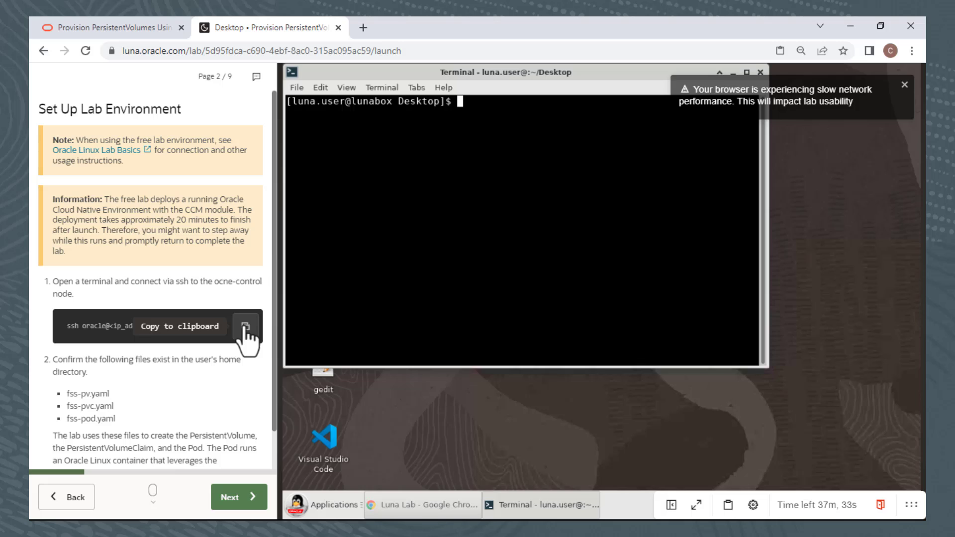
click(245, 326)
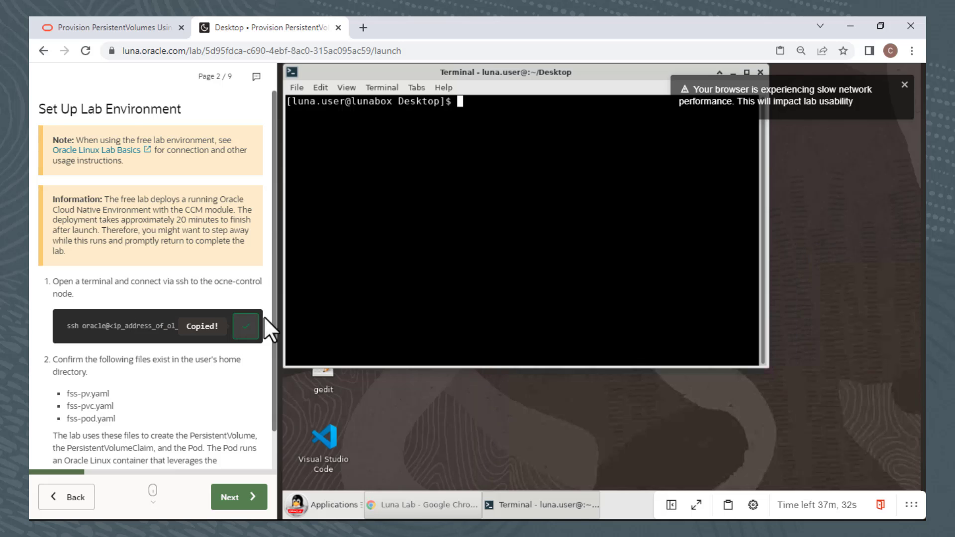
right_click(469, 268)
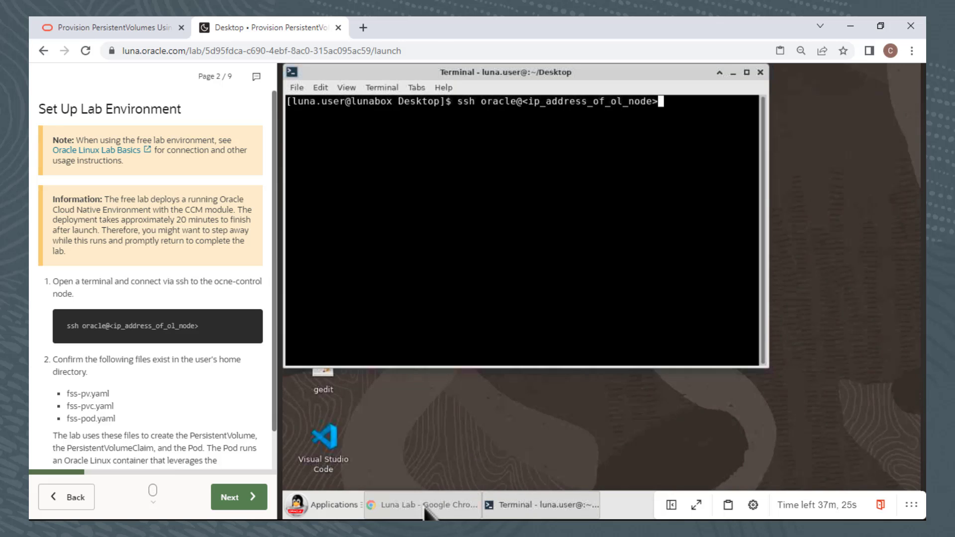
- Swap in the ocne-control IP 130.61.50.208, connect via ssh and accept the host key
click(405, 504)
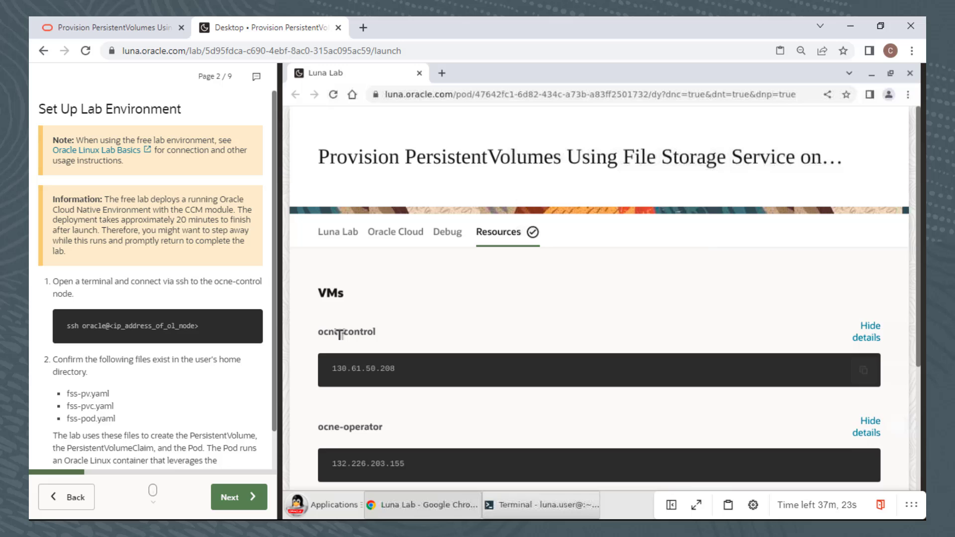
mouse_move(864, 373)
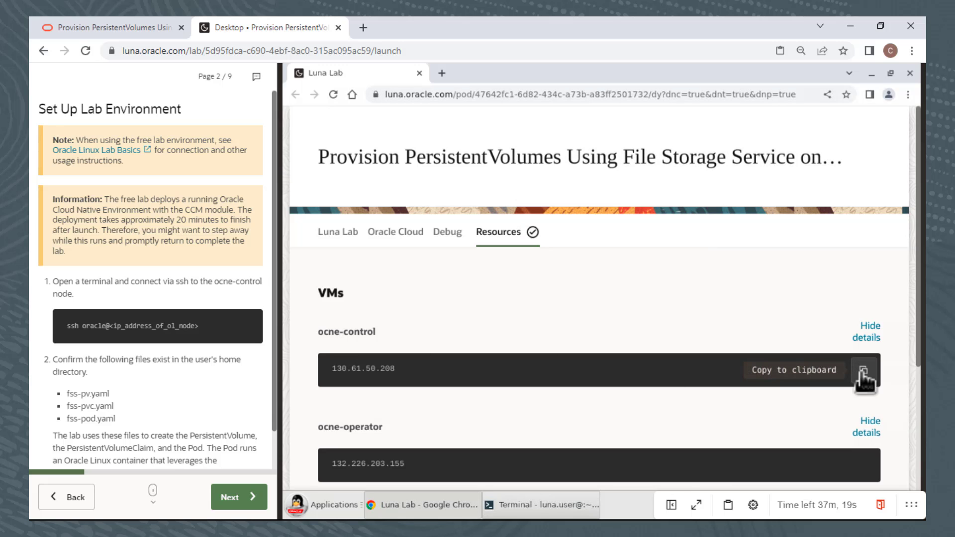
click(865, 369)
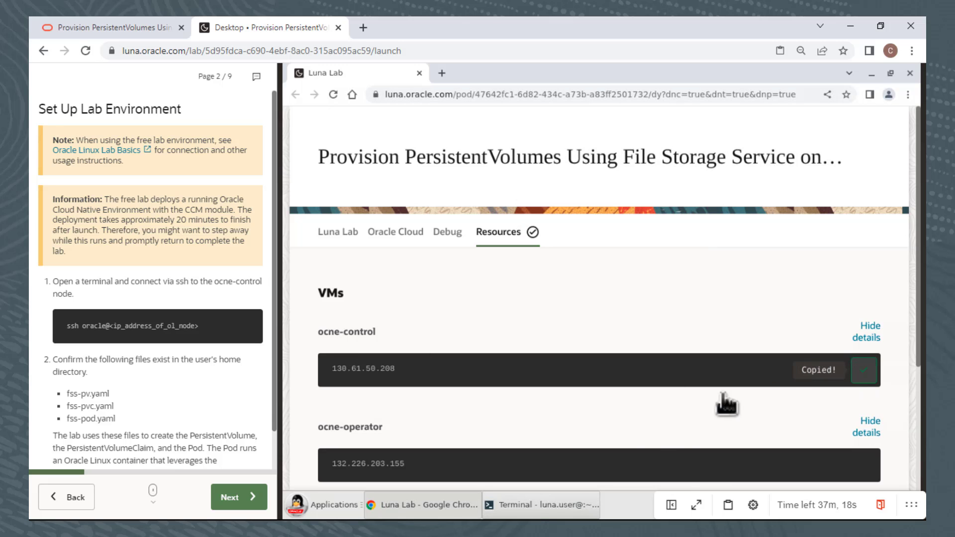
click(541, 505)
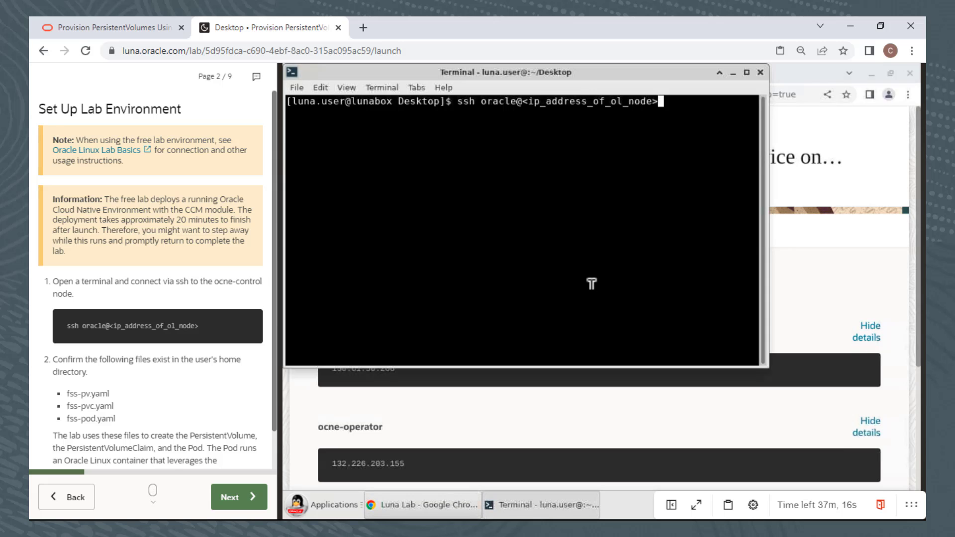
key(Backspace)
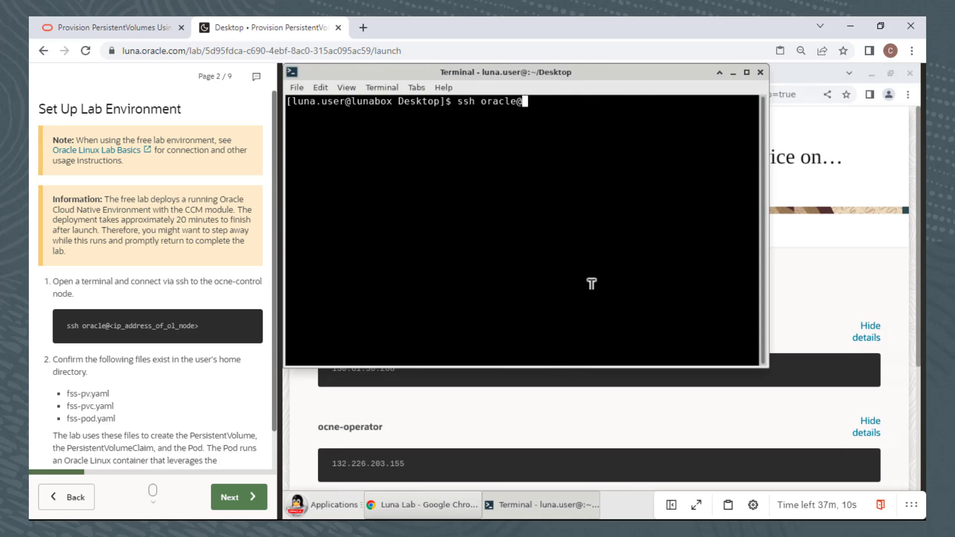
right_click(590, 284)
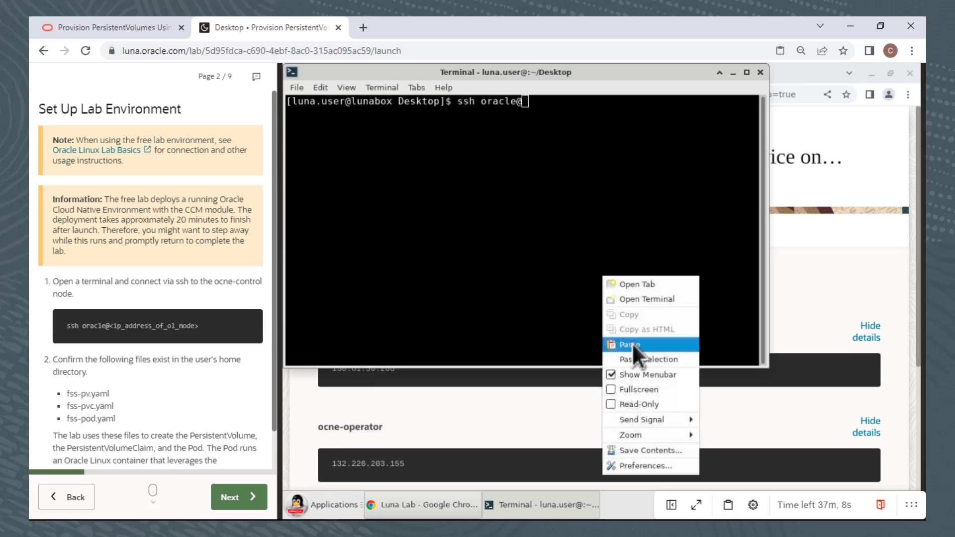
click(632, 344)
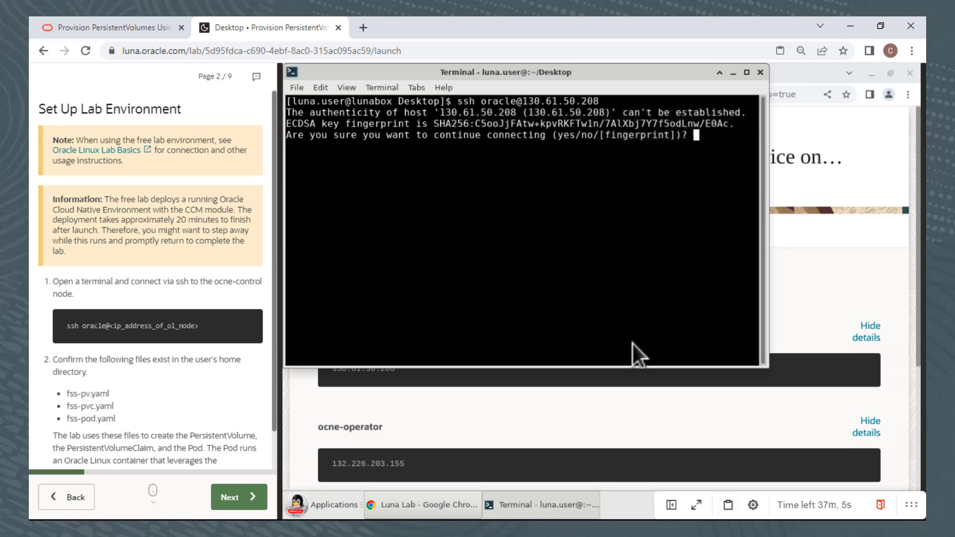
text(yes)
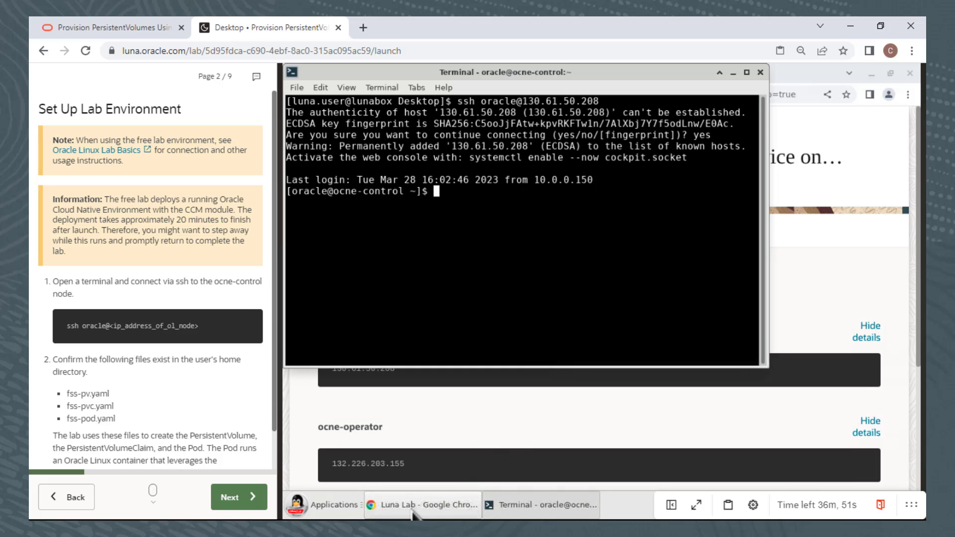
- Return to the Luna Lab window, show its credentials, and open the OCI Console sign-in
click(421, 507)
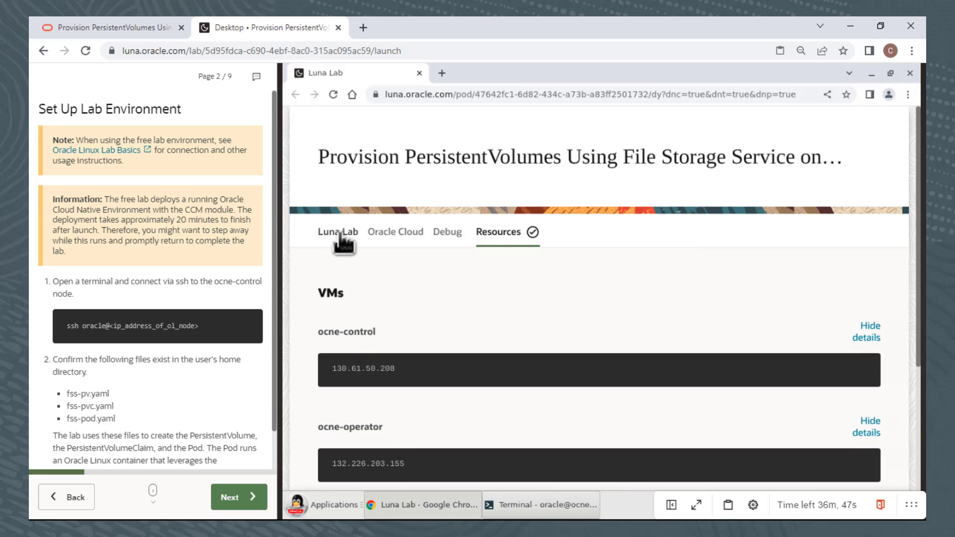
click(337, 233)
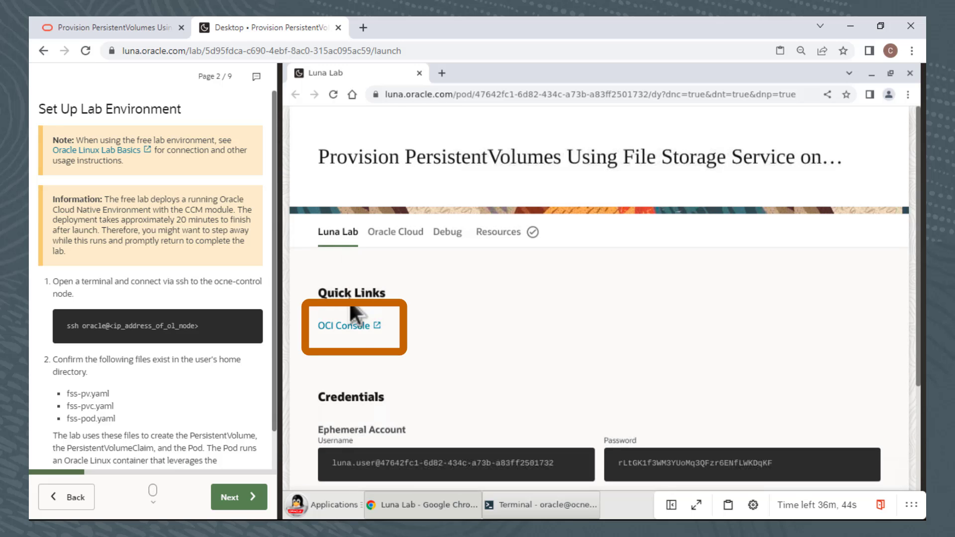
click(343, 325)
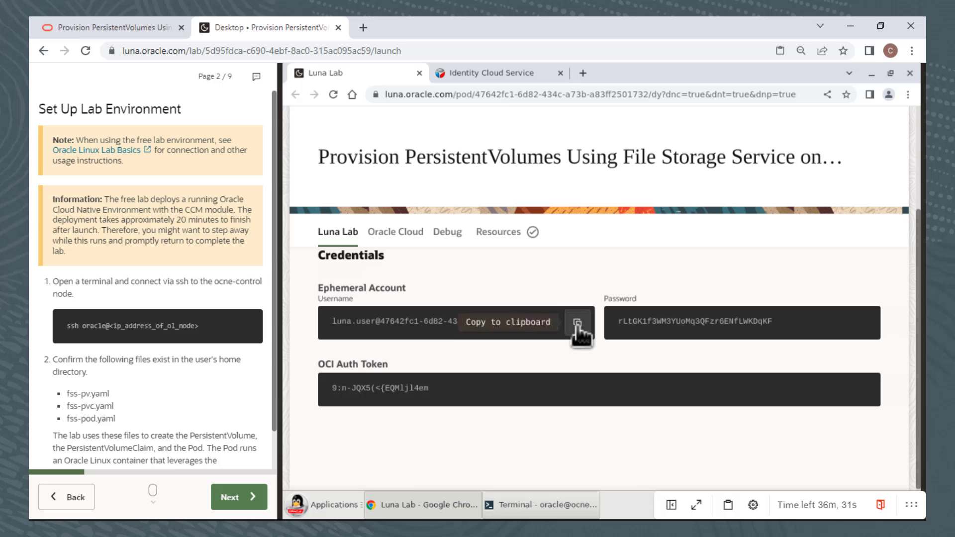
- Sign in to Oracle Cloud using the lab's ephemeral username and password from Credentials
click(578, 323)
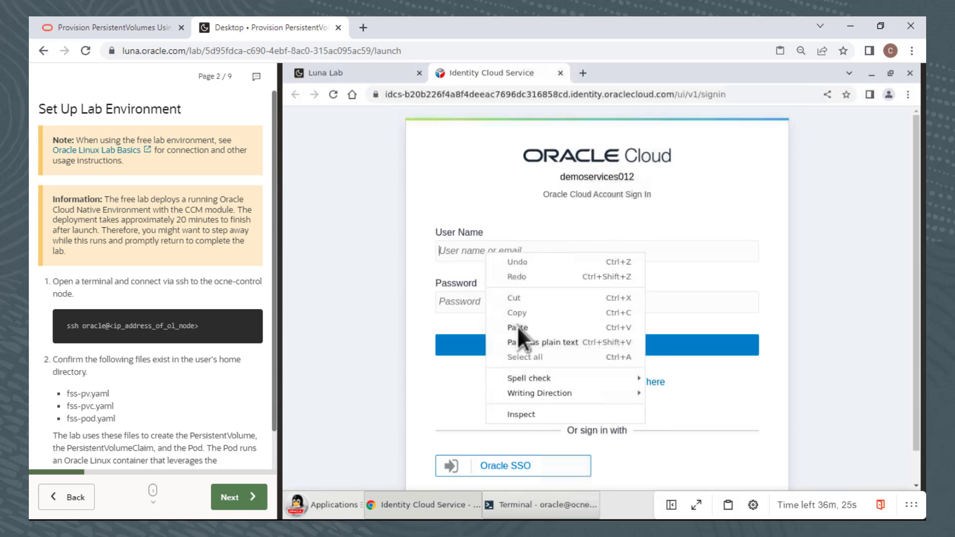
click(329, 73)
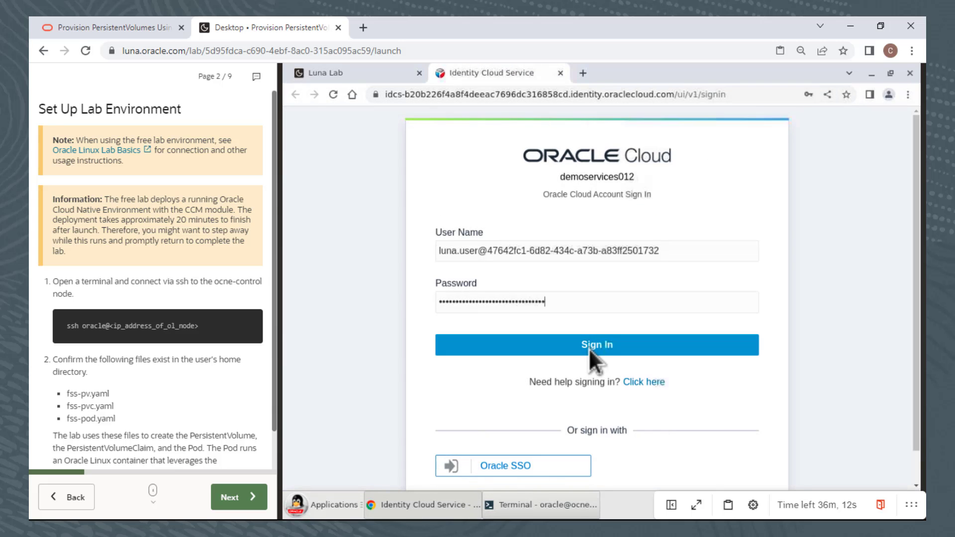
click(595, 345)
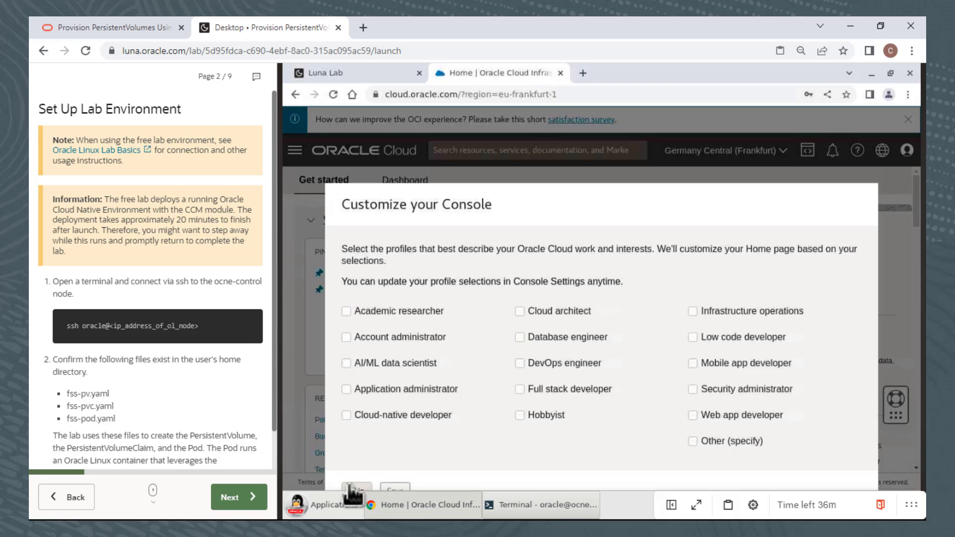
- Dismiss the Customize your Console dialog, the guided tour and the getting-started checklist
click(355, 489)
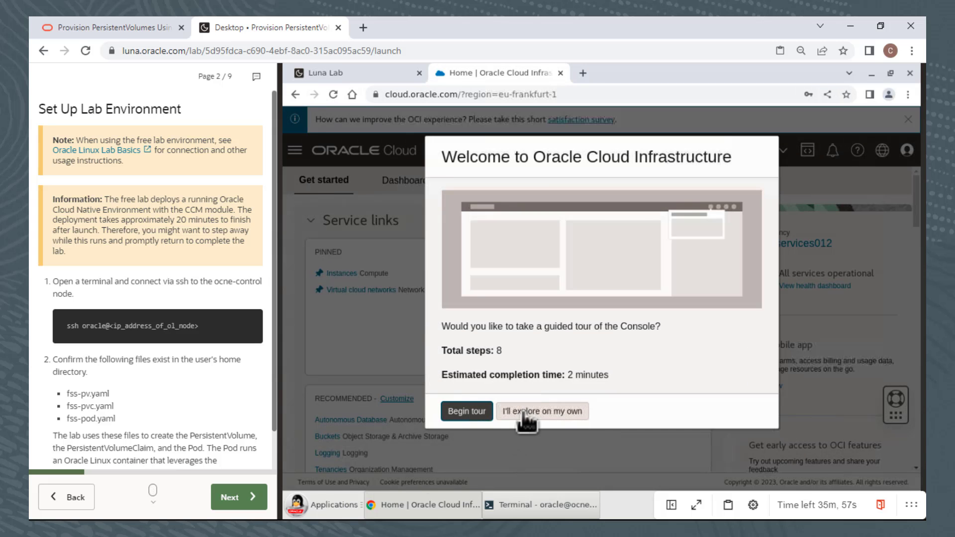
click(540, 411)
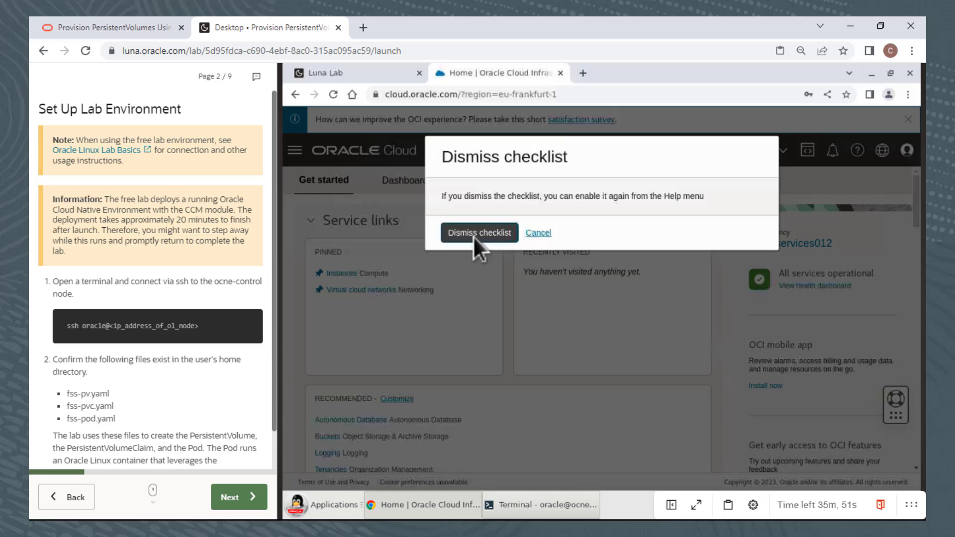
click(480, 233)
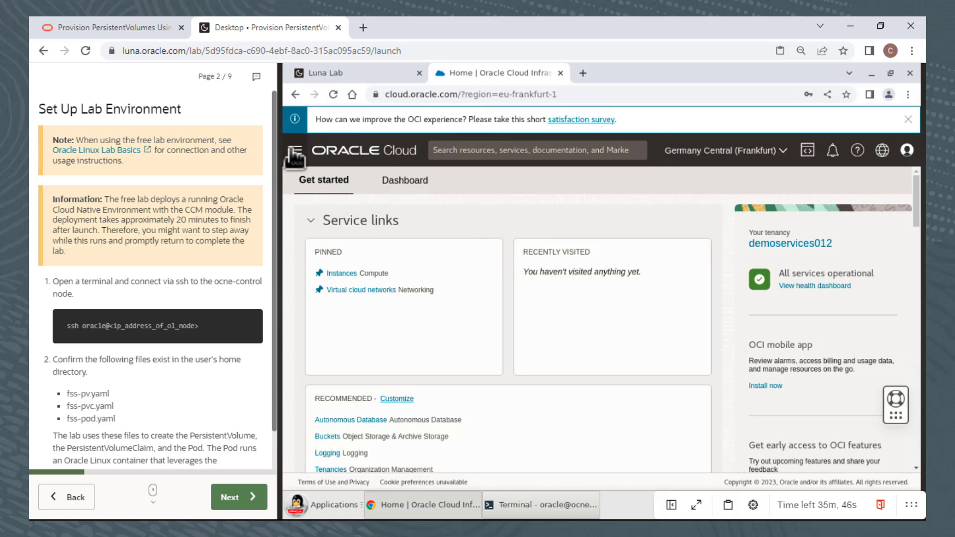
- Go to the Compute Instances page from the console navigation menu
click(295, 150)
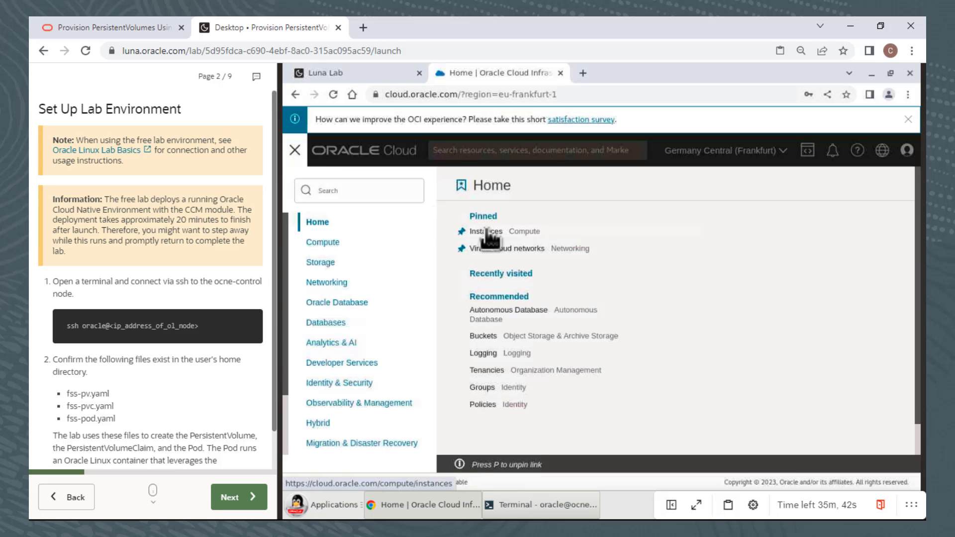
click(484, 231)
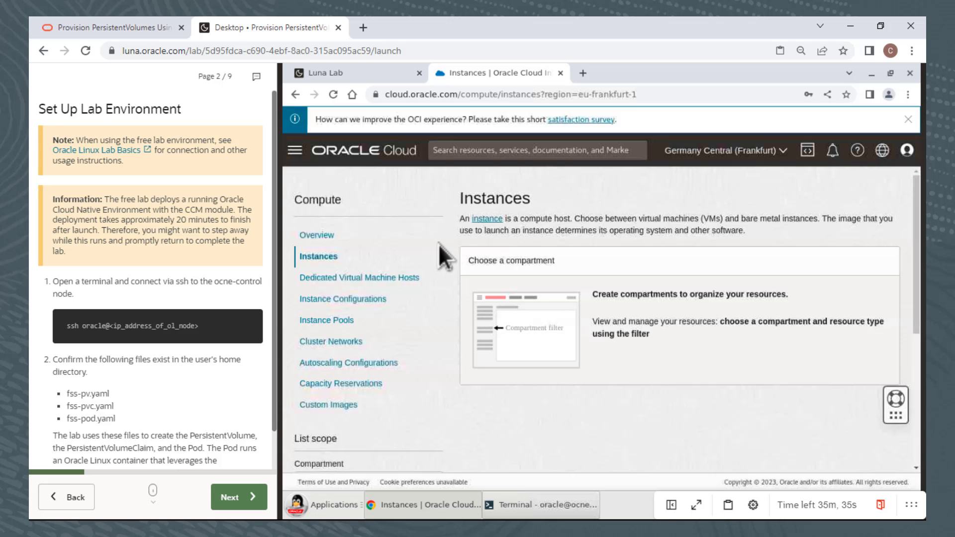
scroll(down, 3)
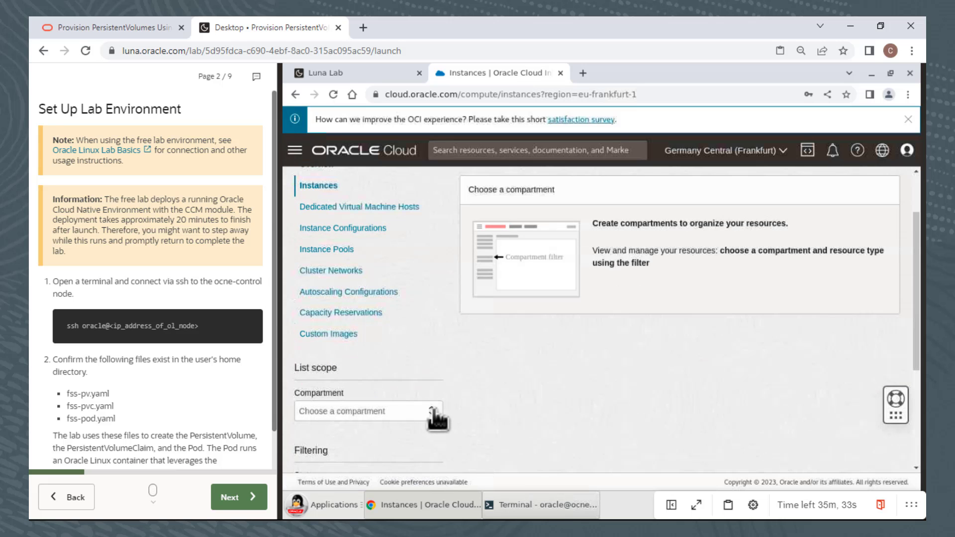
- Scope instances to the Luna-Labs luna-available compartment, showing ocne-control, ocne-operator and ocne-worker
click(369, 411)
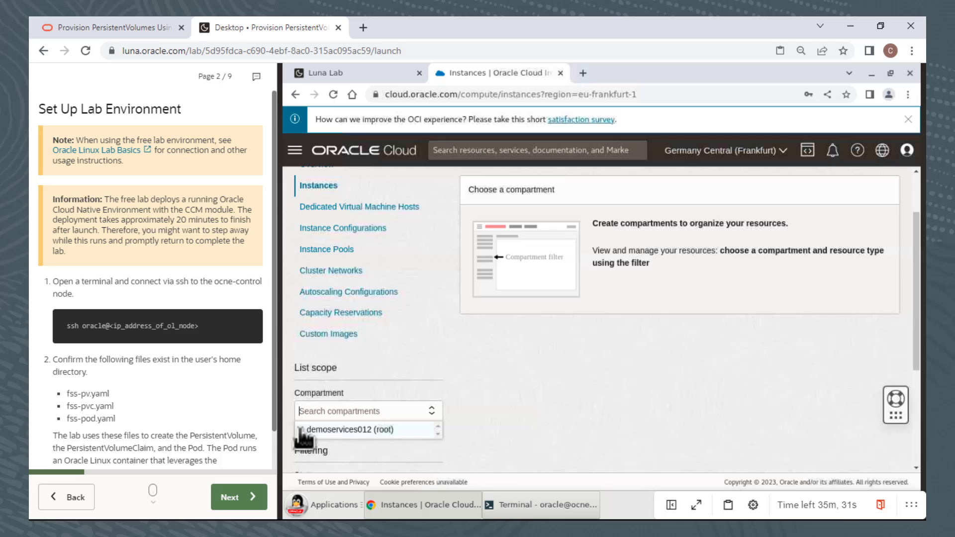
click(298, 430)
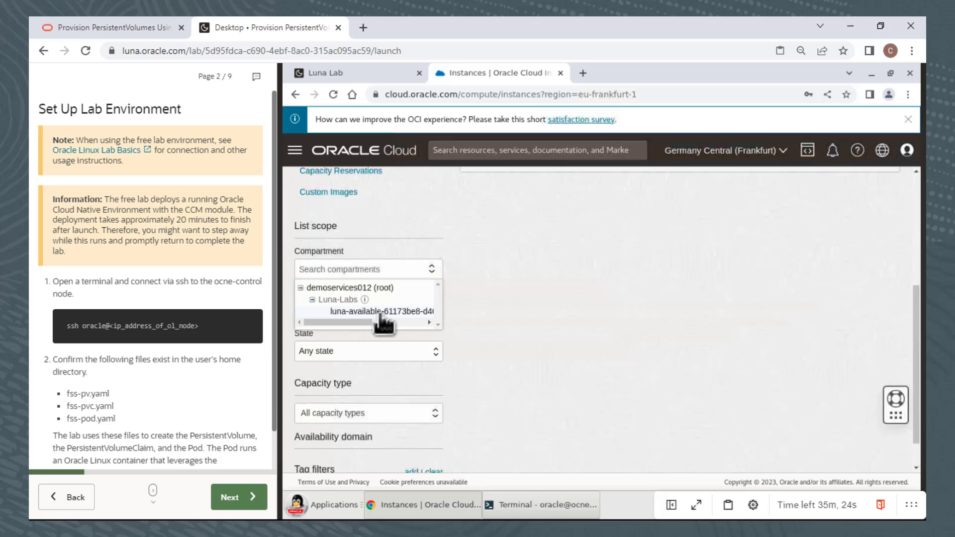
click(365, 314)
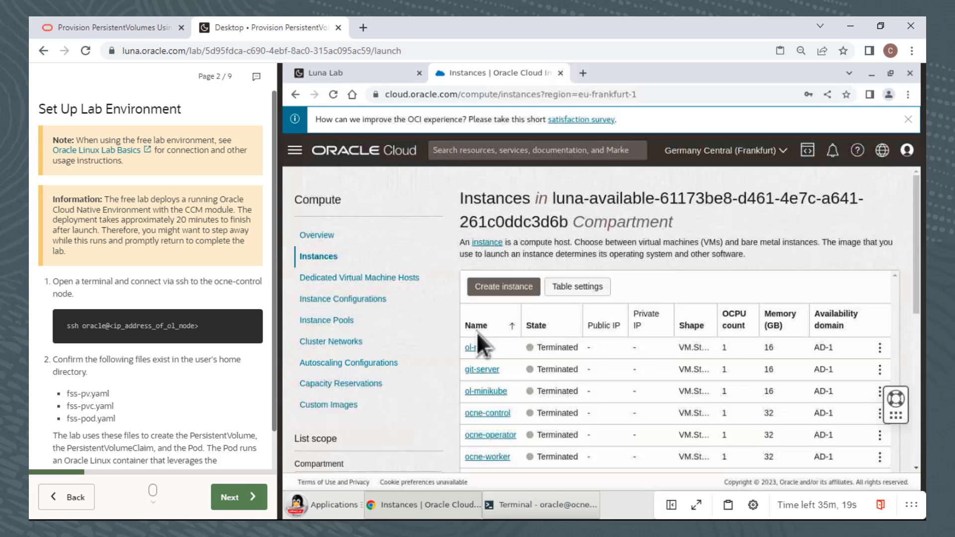
mouse_move(359, 277)
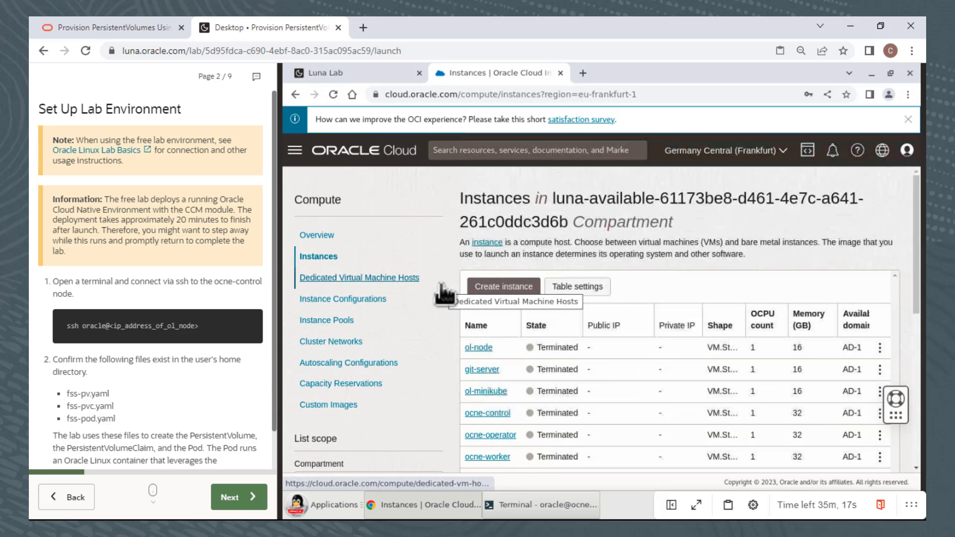
scroll(down, 3)
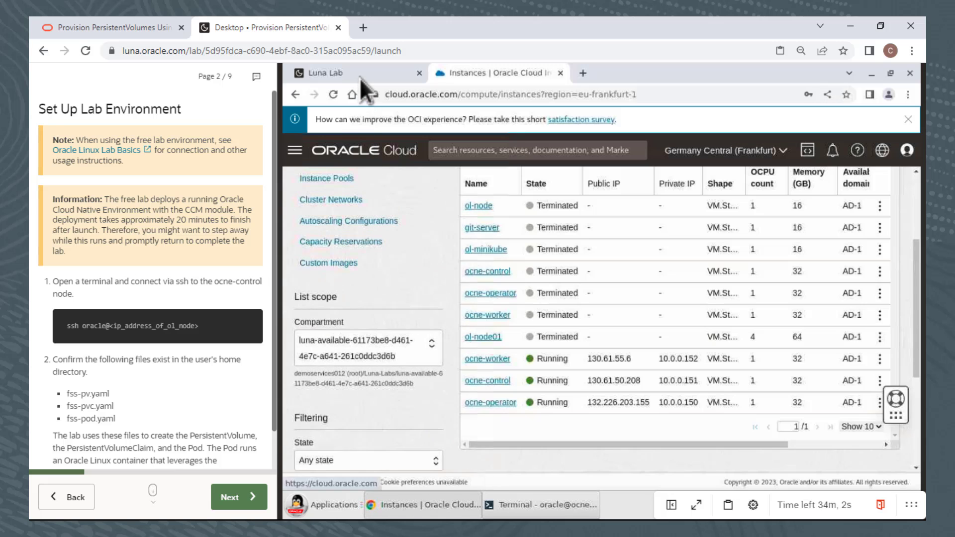
click(331, 73)
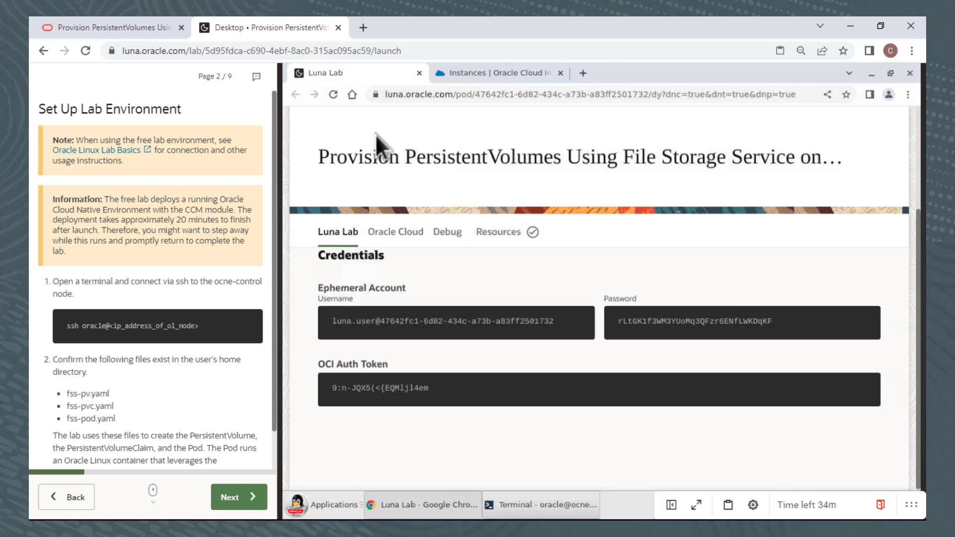
click(395, 231)
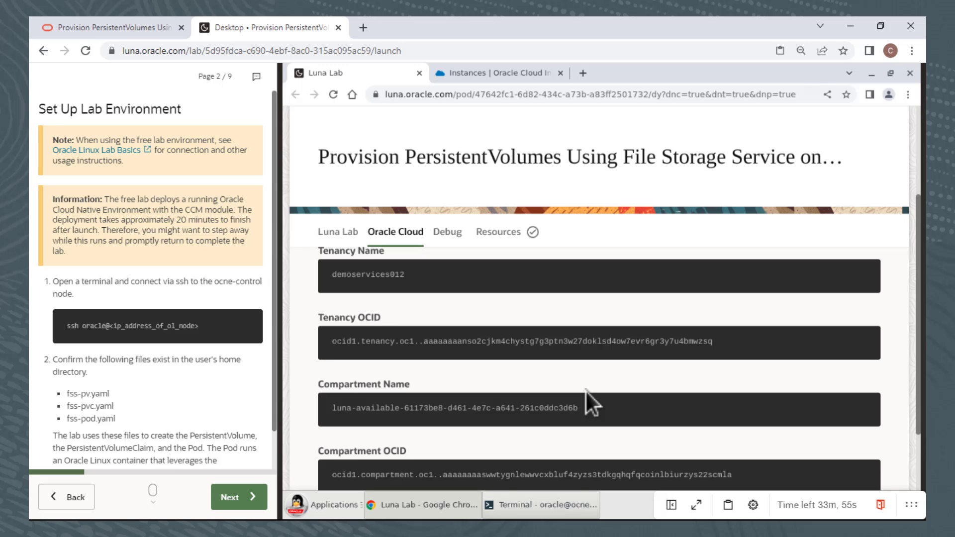
click(499, 72)
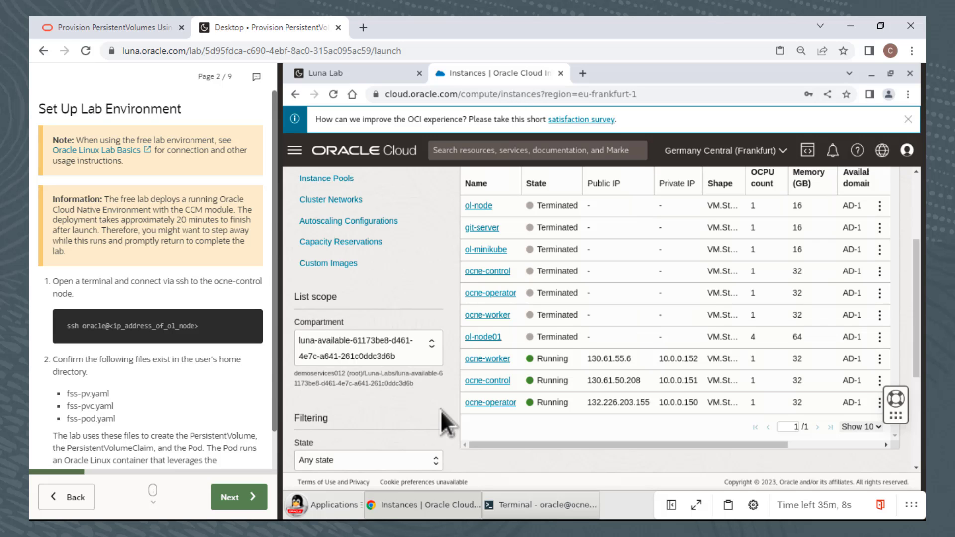
mouse_move(518, 494)
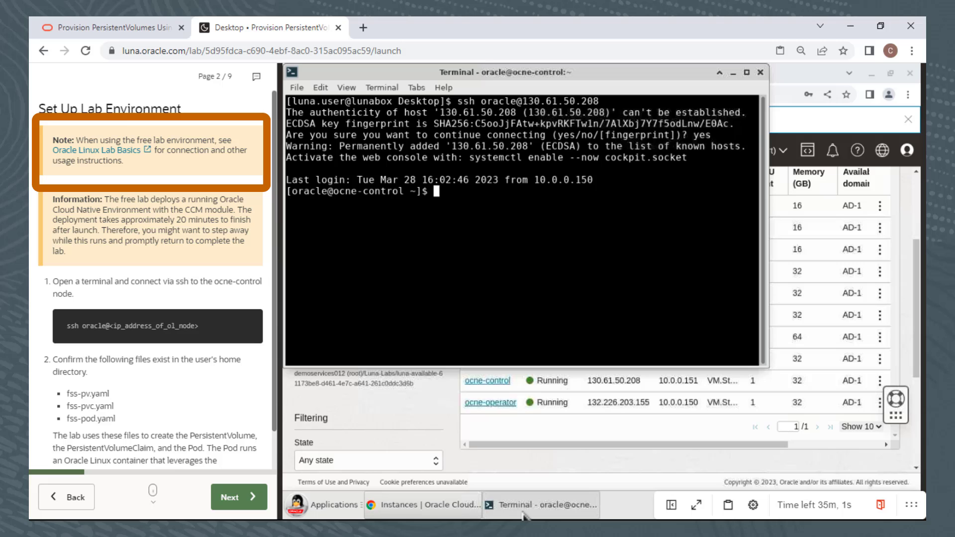
mouse_move(167, 221)
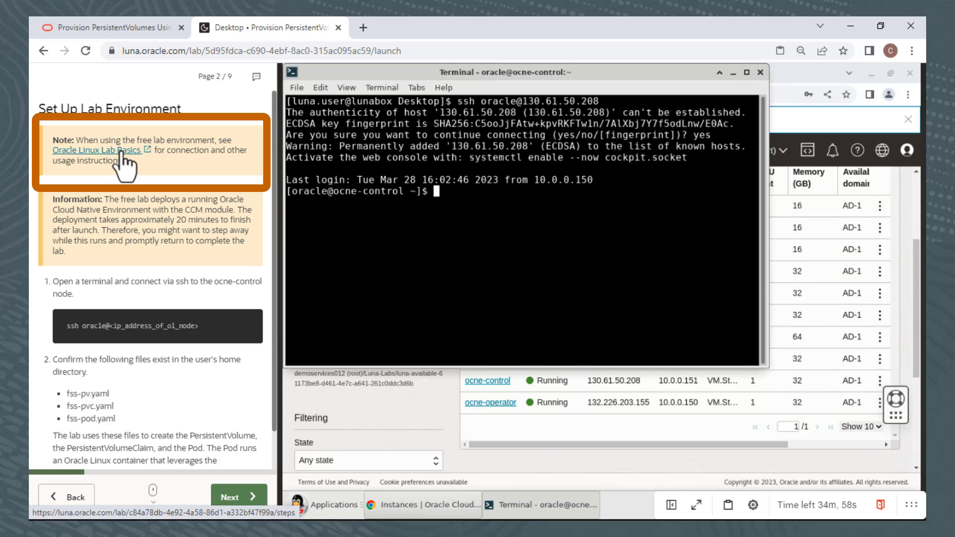
- Open the Oracle Linux Lab Basics guide from the Note box link
click(84, 149)
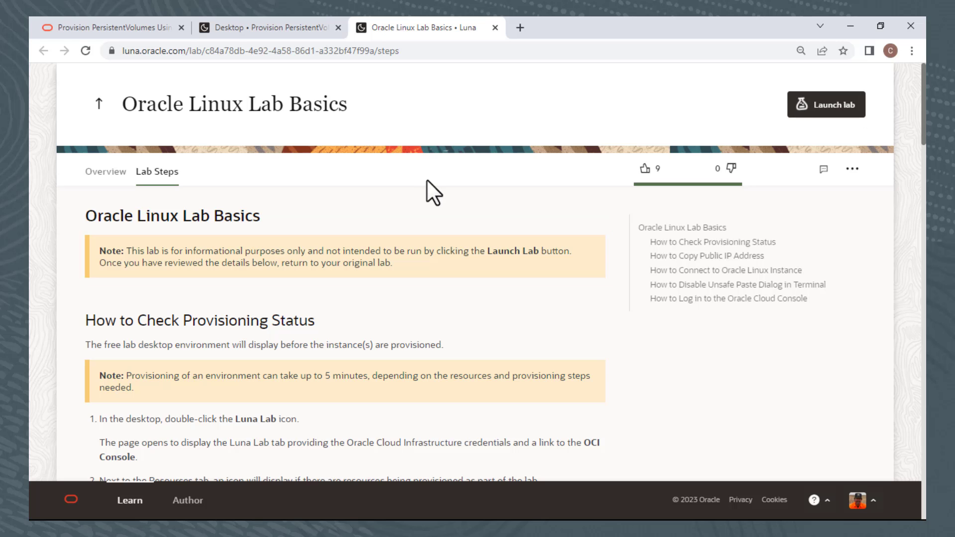
- Scroll through the Lab Basics steps down to the Log in to the Oracle Cloud Console section
scroll(down, 3)
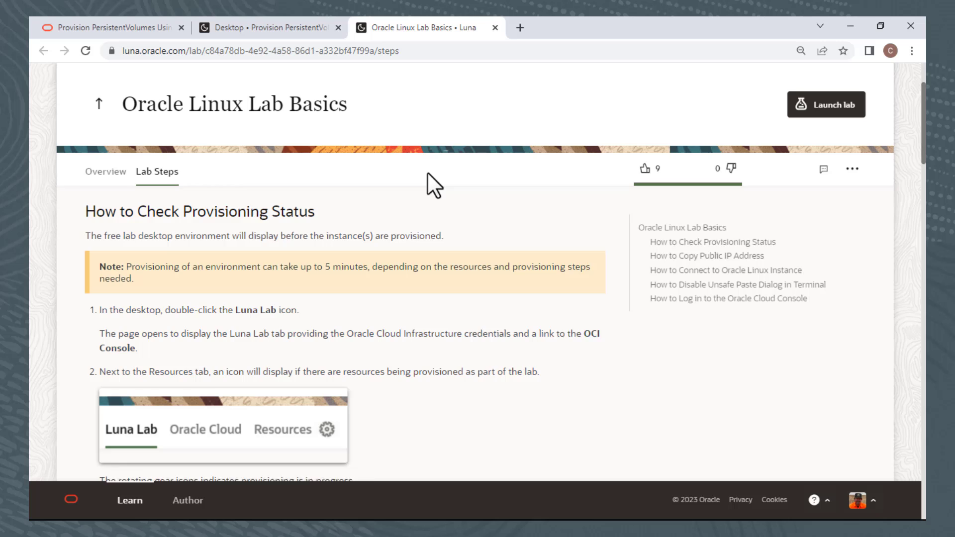
scroll(down, 3)
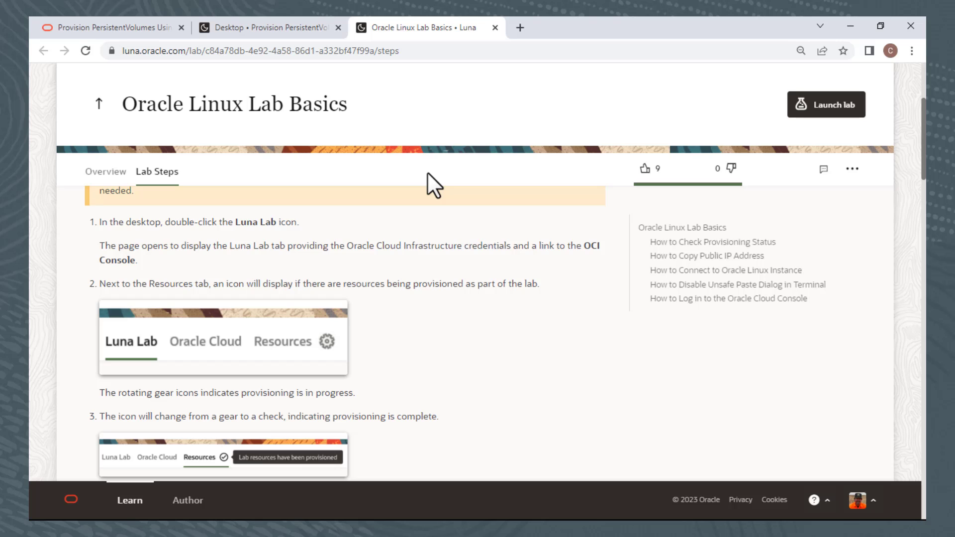
scroll(down, 3)
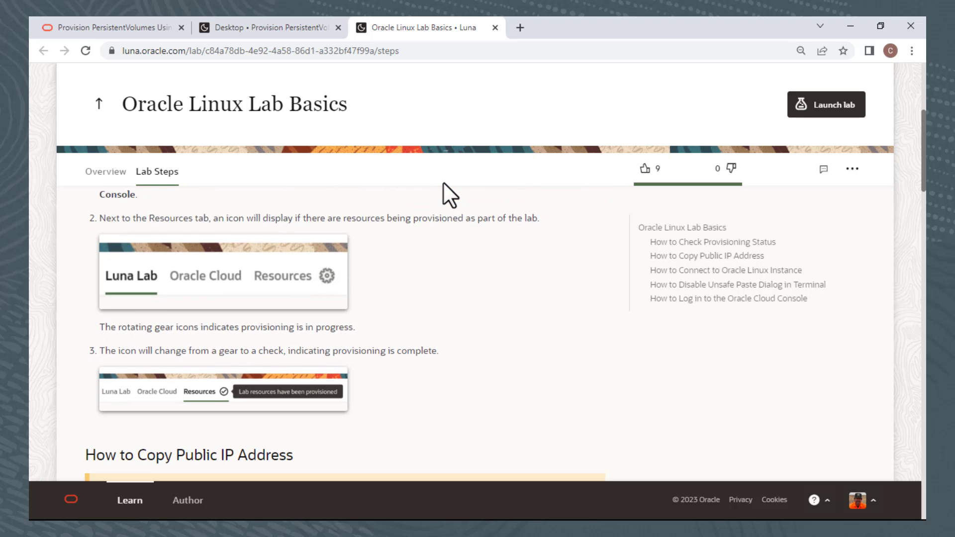
scroll(down, 3)
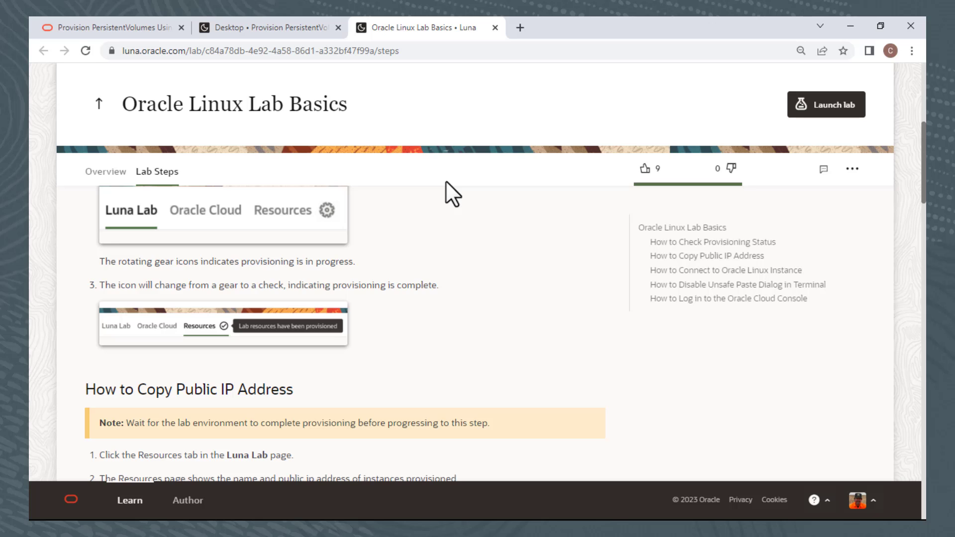
scroll(down, 3)
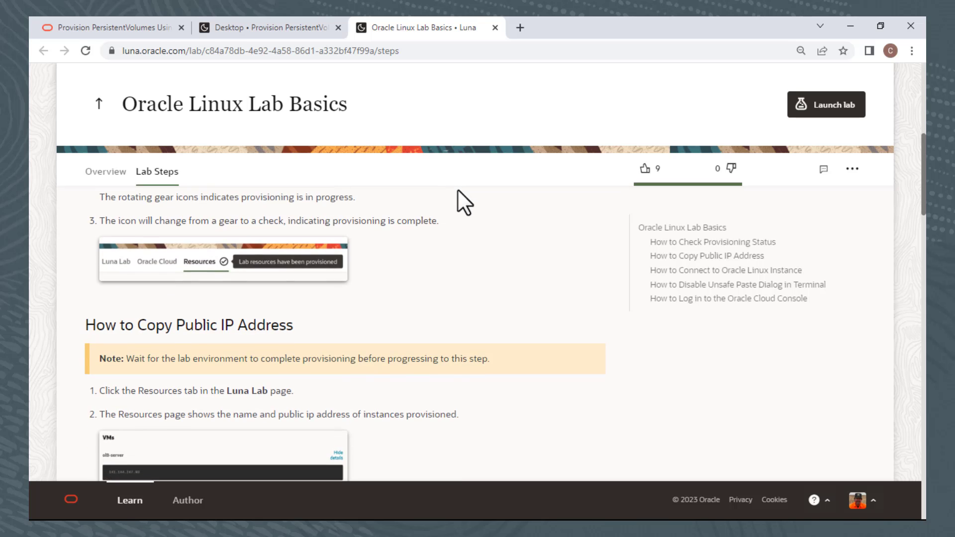
scroll(down, 3)
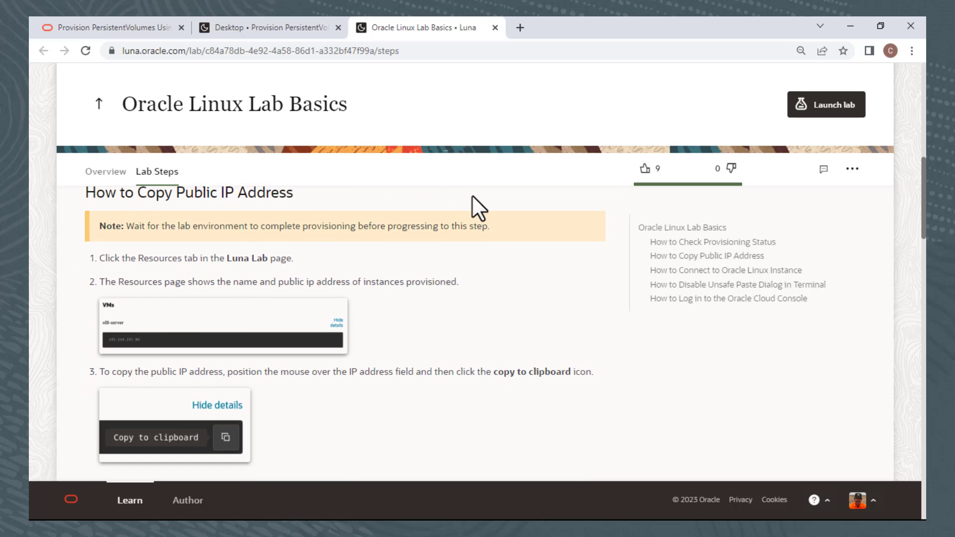
scroll(down, 3)
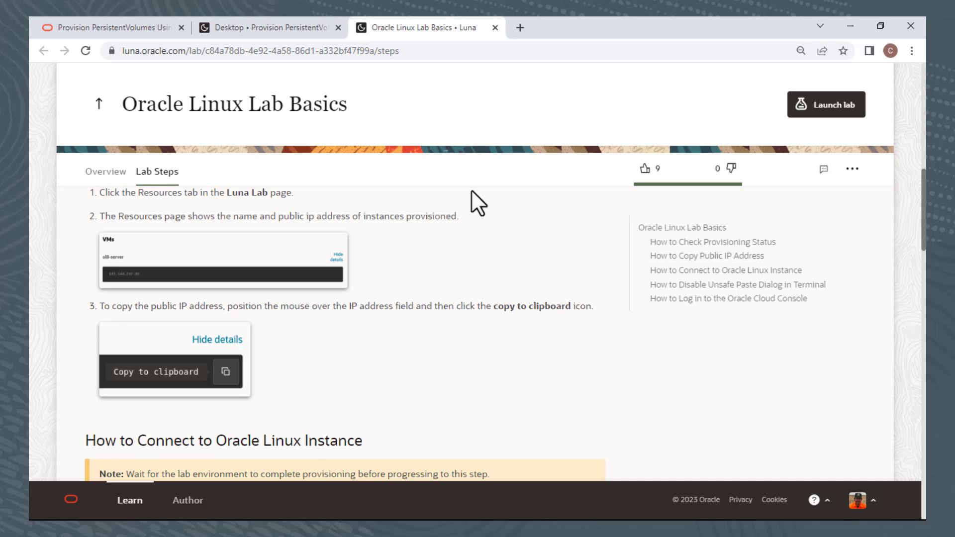
scroll(down, 3)
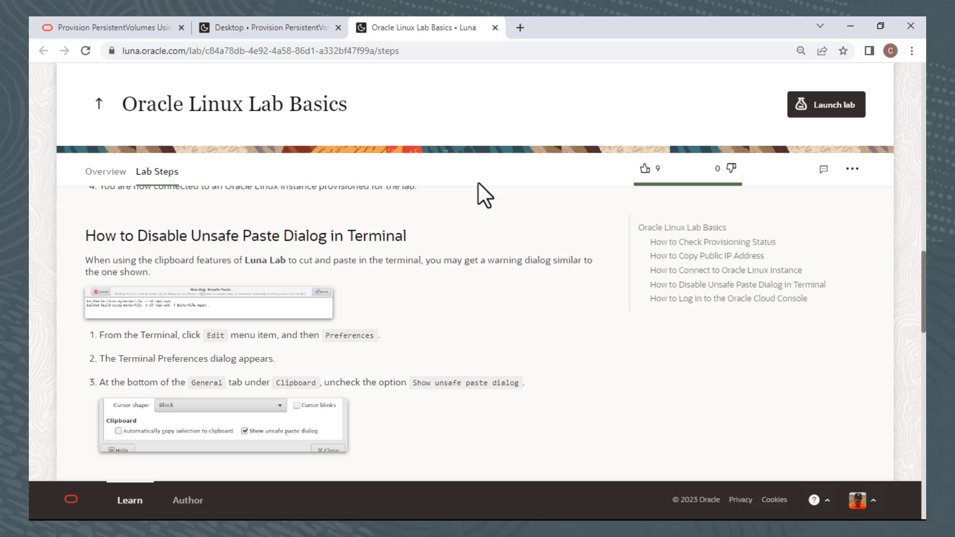
scroll(down, 3)
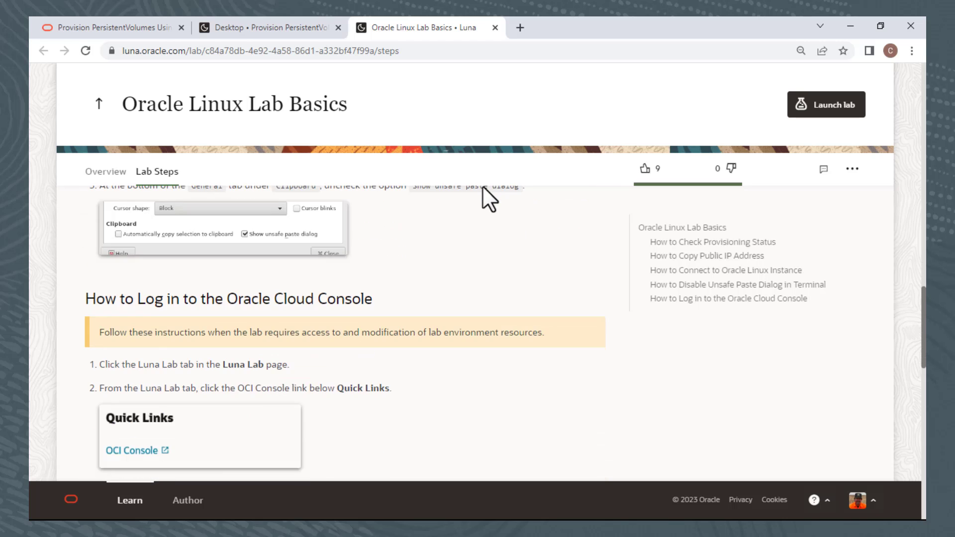
scroll(down, 3)
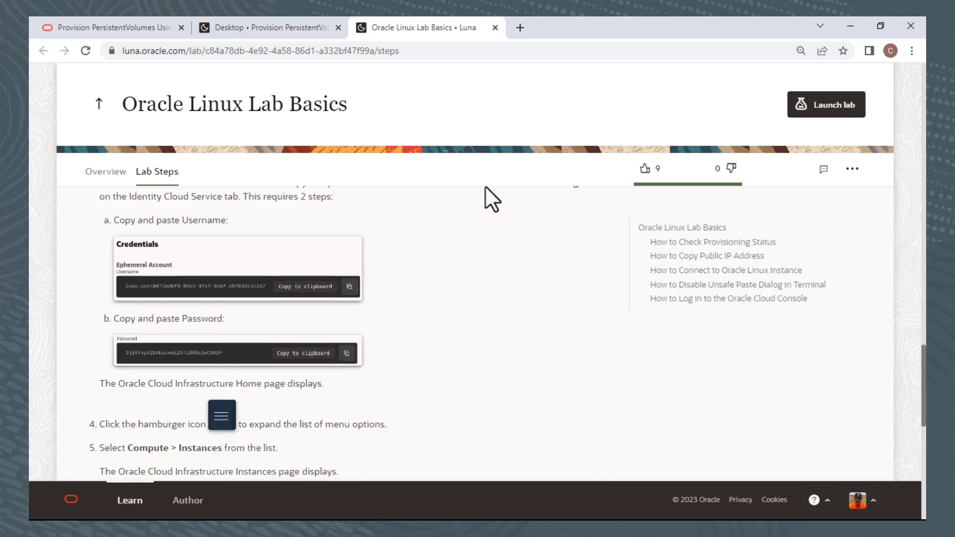
scroll(down, 3)
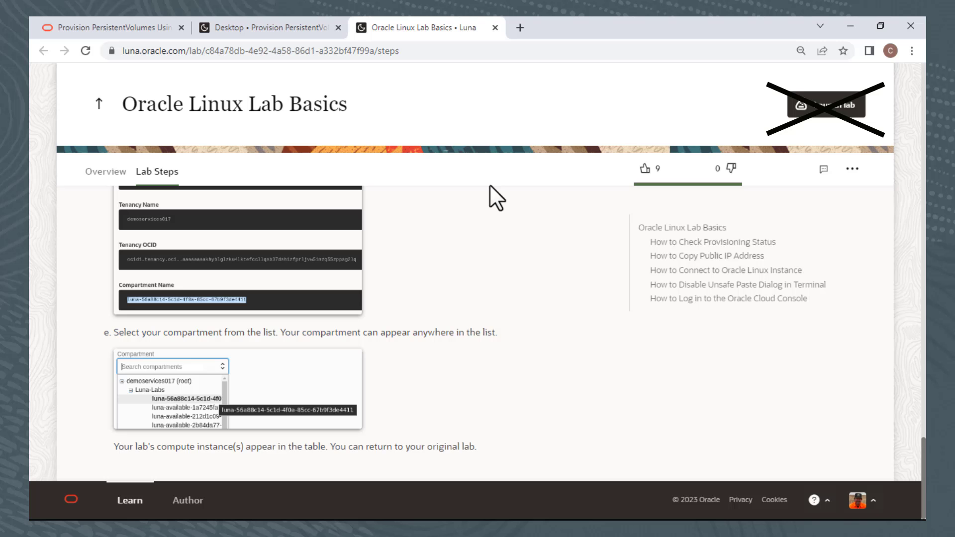
mouse_move(494, 28)
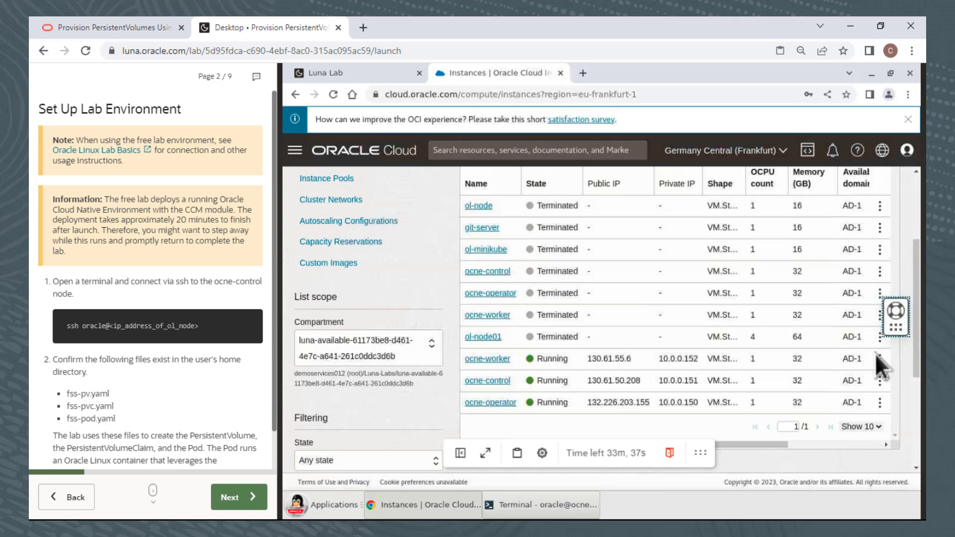
mouse_move(667, 453)
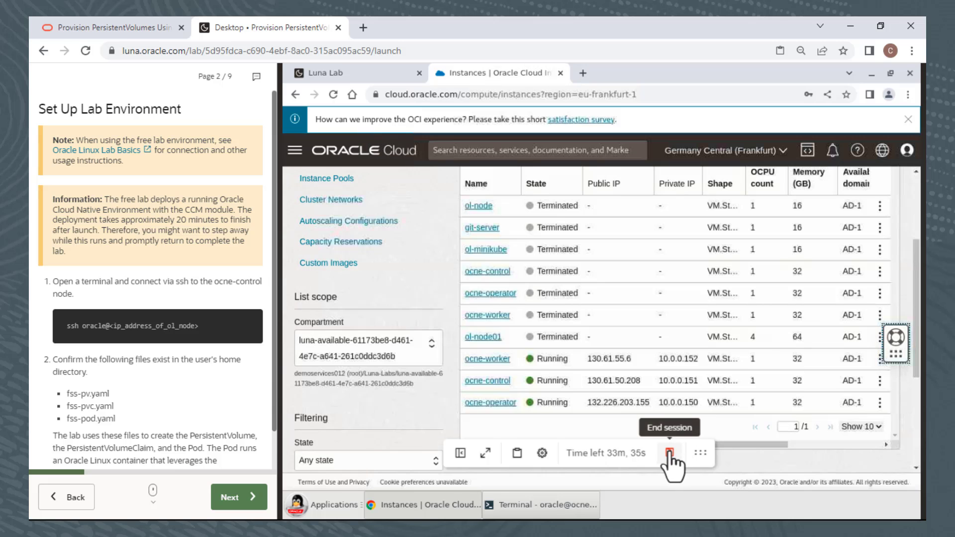
- End the Luna lab session and confirm with Yes, end it!
click(668, 453)
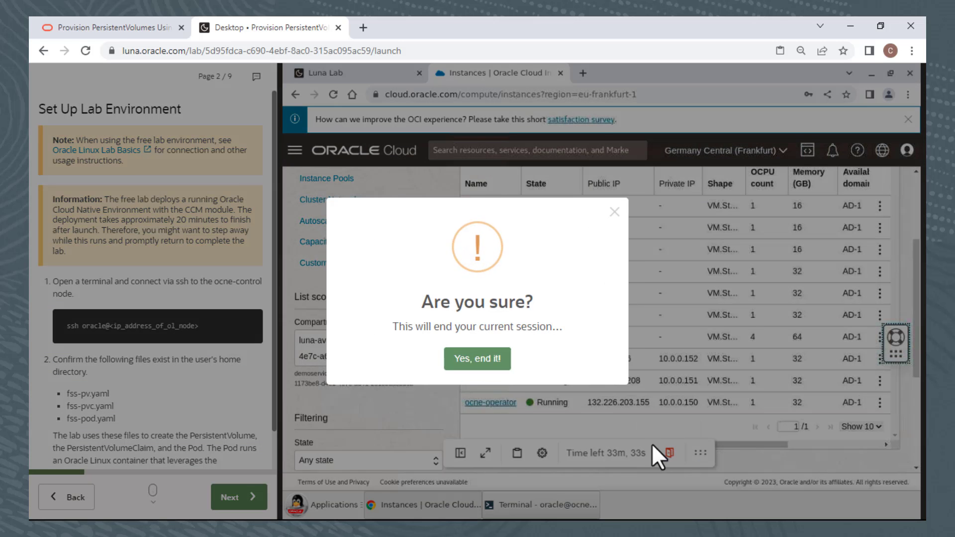
click(477, 358)
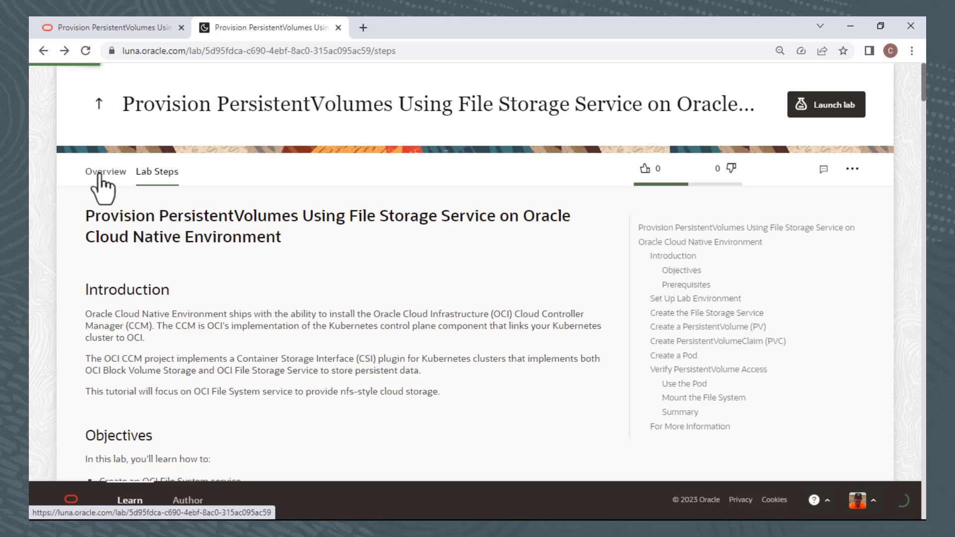
- Show the lab's Overview page with its description, contact details and authors
click(105, 171)
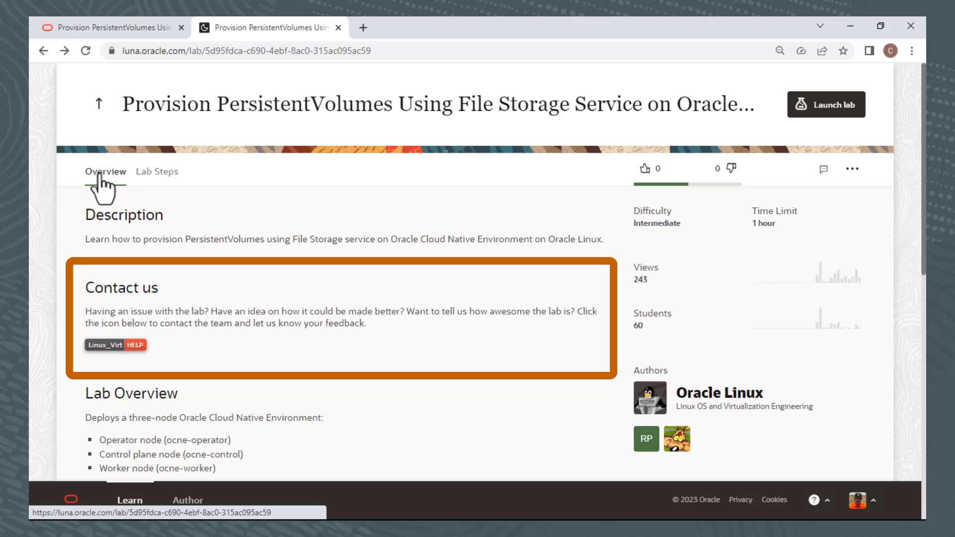